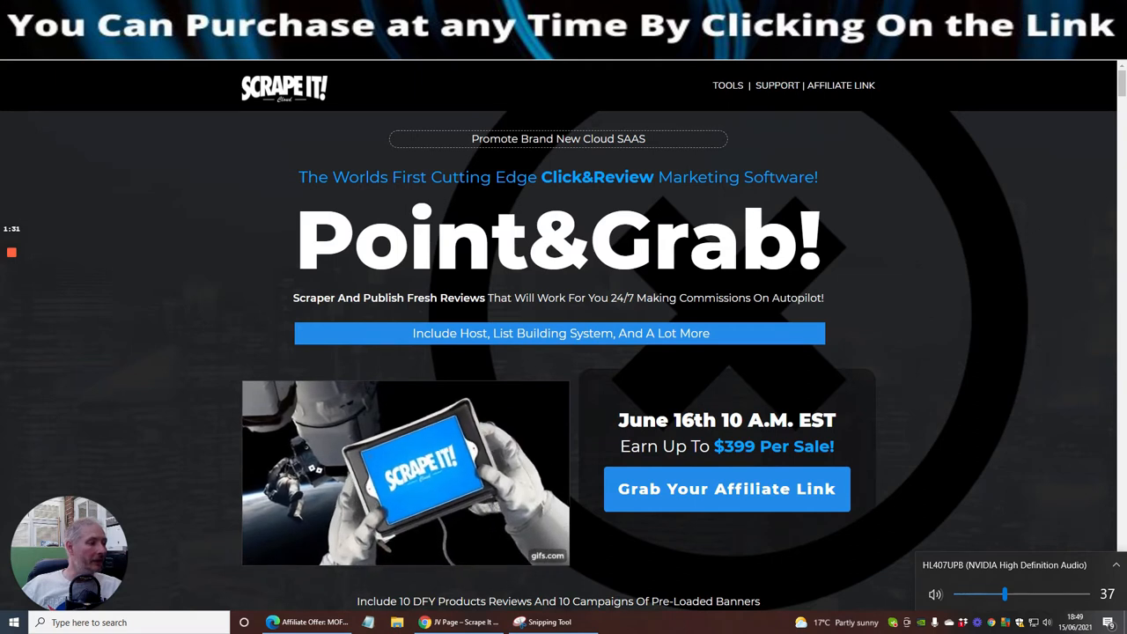
pyautogui.moveTo(933, 346)
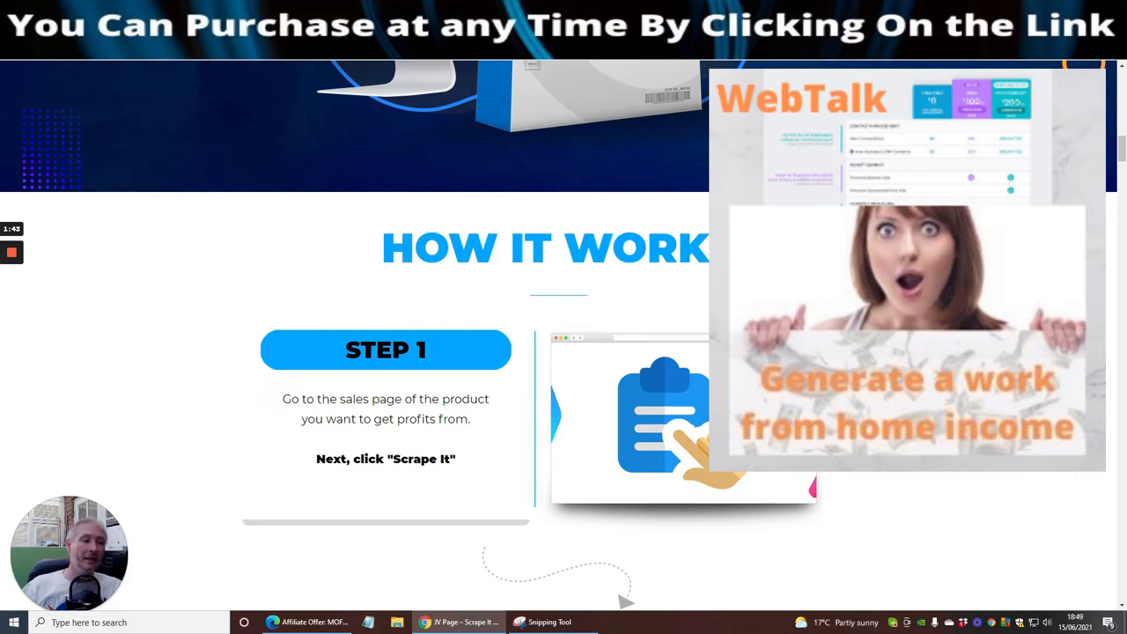
# - Scroll past the How It Works Steps 1–3 to the Demo heading
pyautogui.scroll(-3)
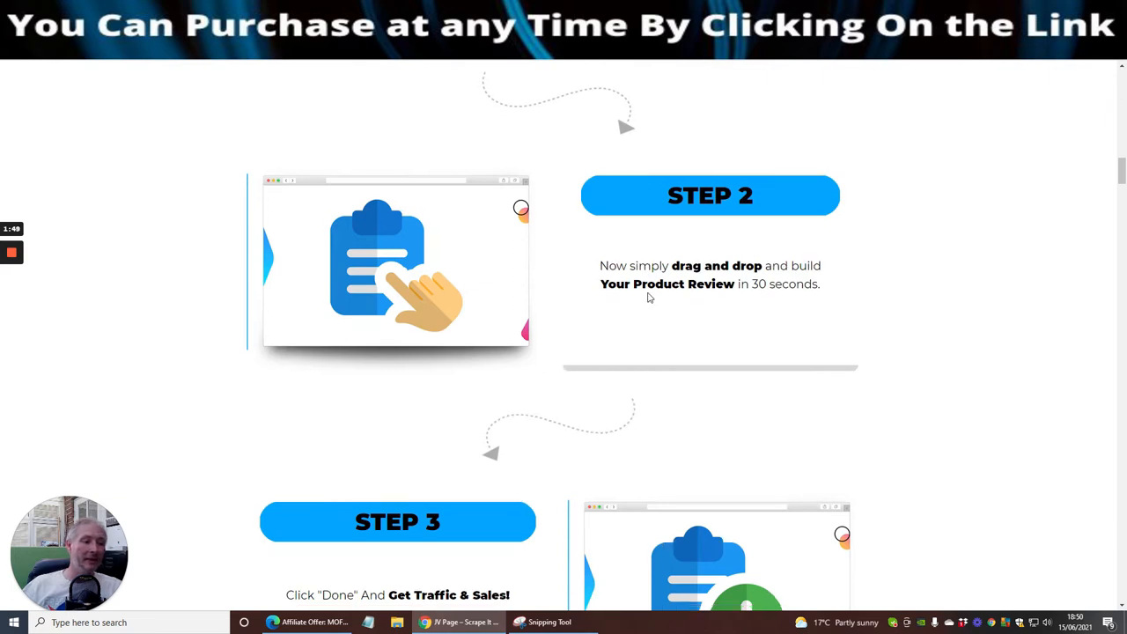
pyautogui.scroll(-3)
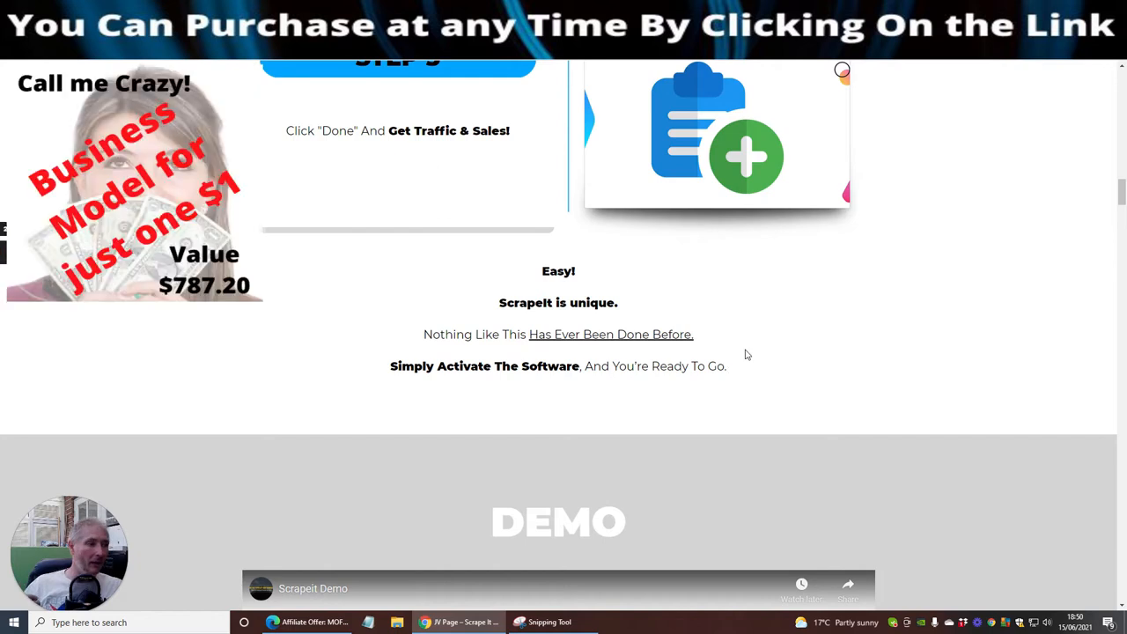
pyautogui.moveTo(801, 338)
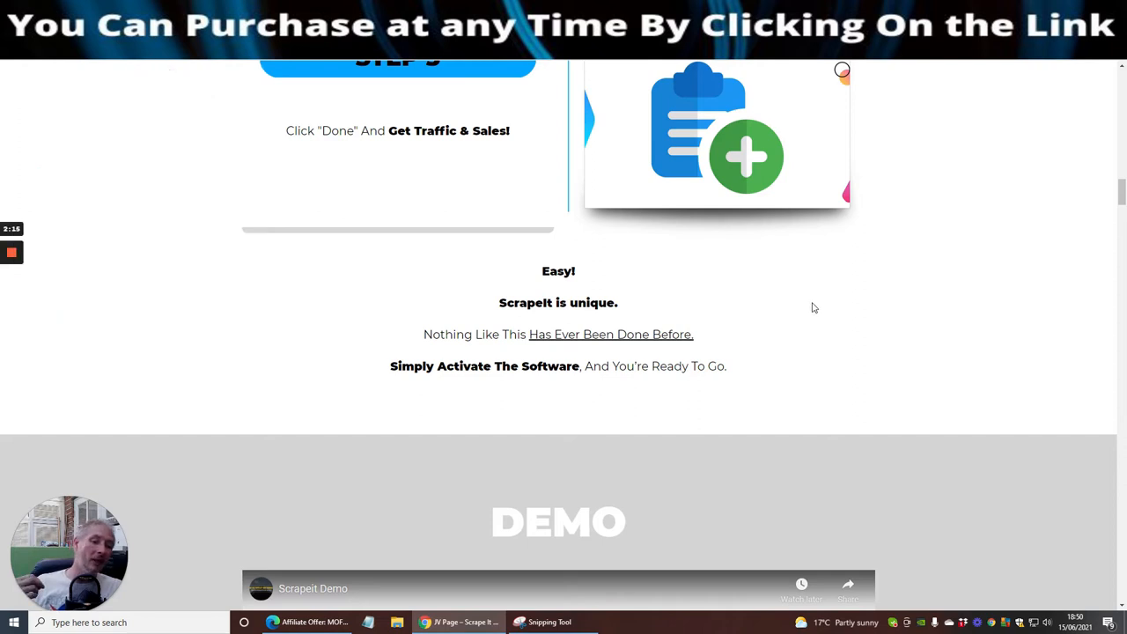
pyautogui.moveTo(860, 369)
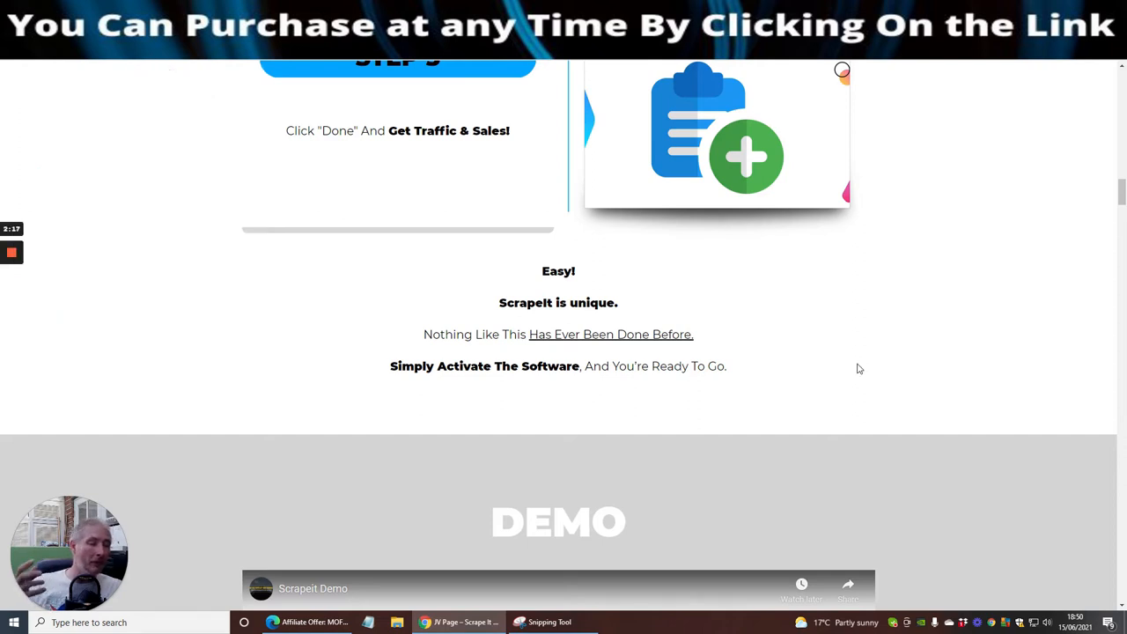
pyautogui.moveTo(883, 335)
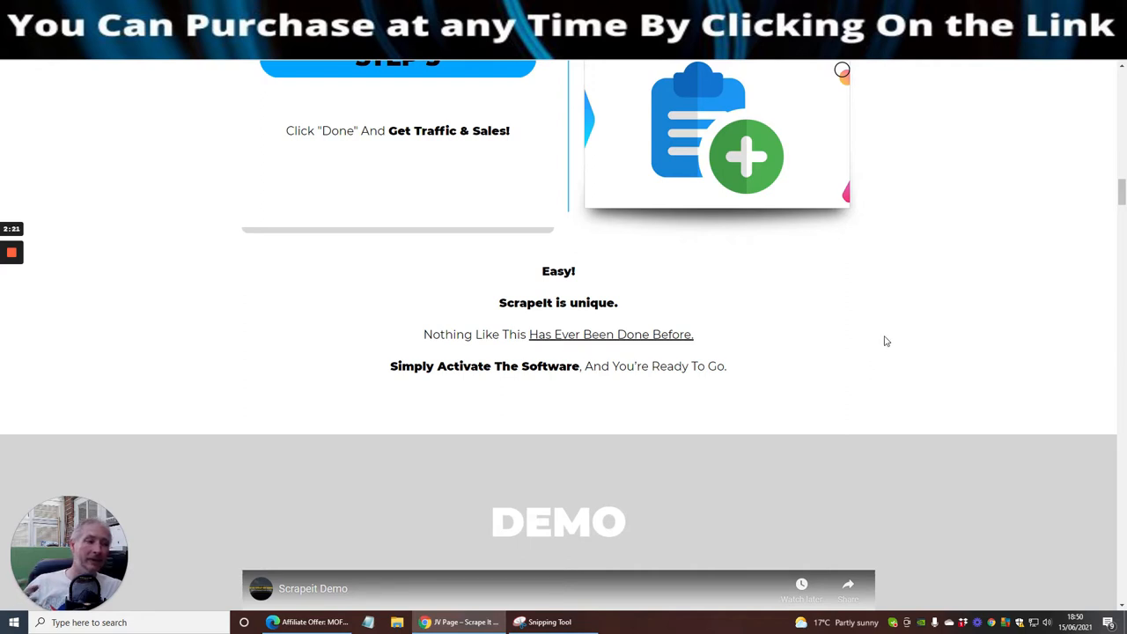
pyautogui.moveTo(878, 375)
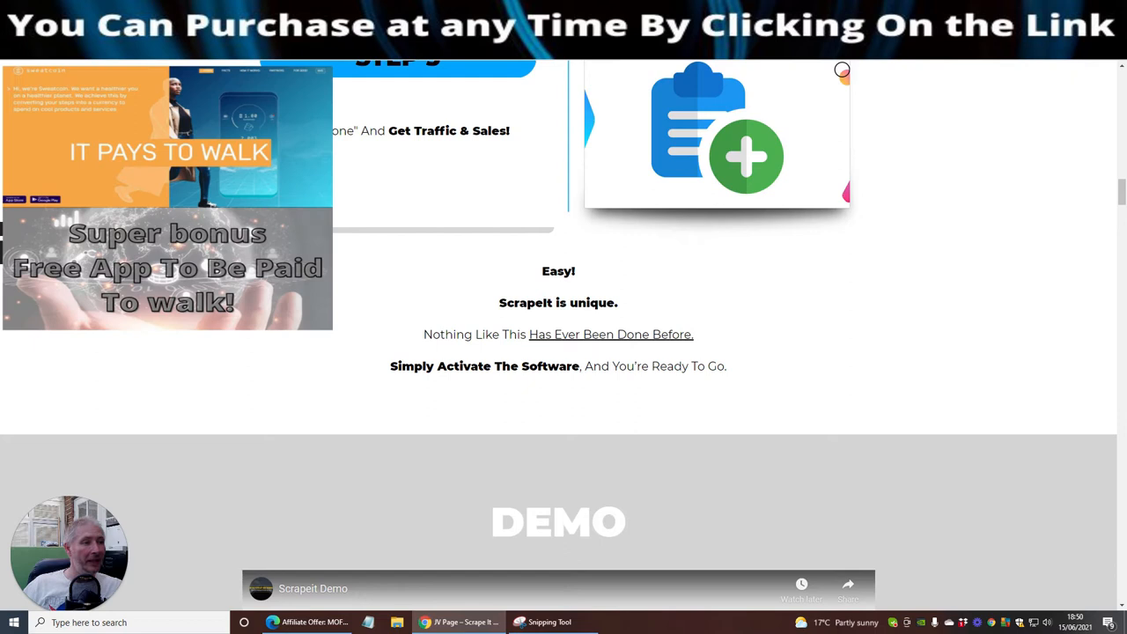
# - Play the Scrapeit Demo video briefly, then scroll down to the Promo Video section
pyautogui.scroll(-3)
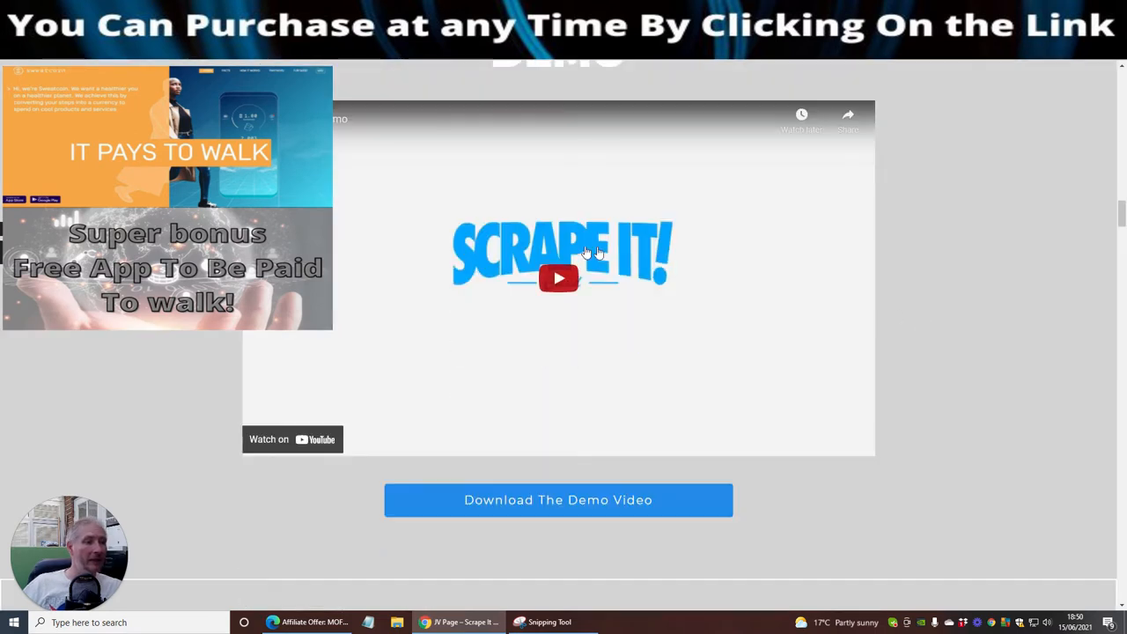
pyautogui.click(558, 279)
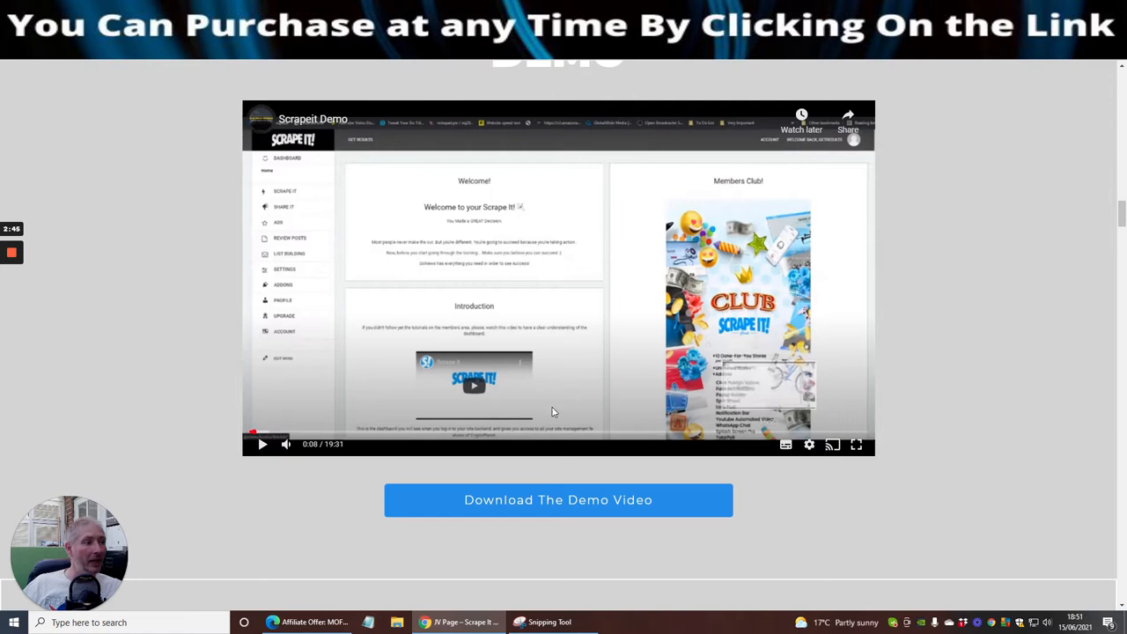
pyautogui.moveTo(330, 351)
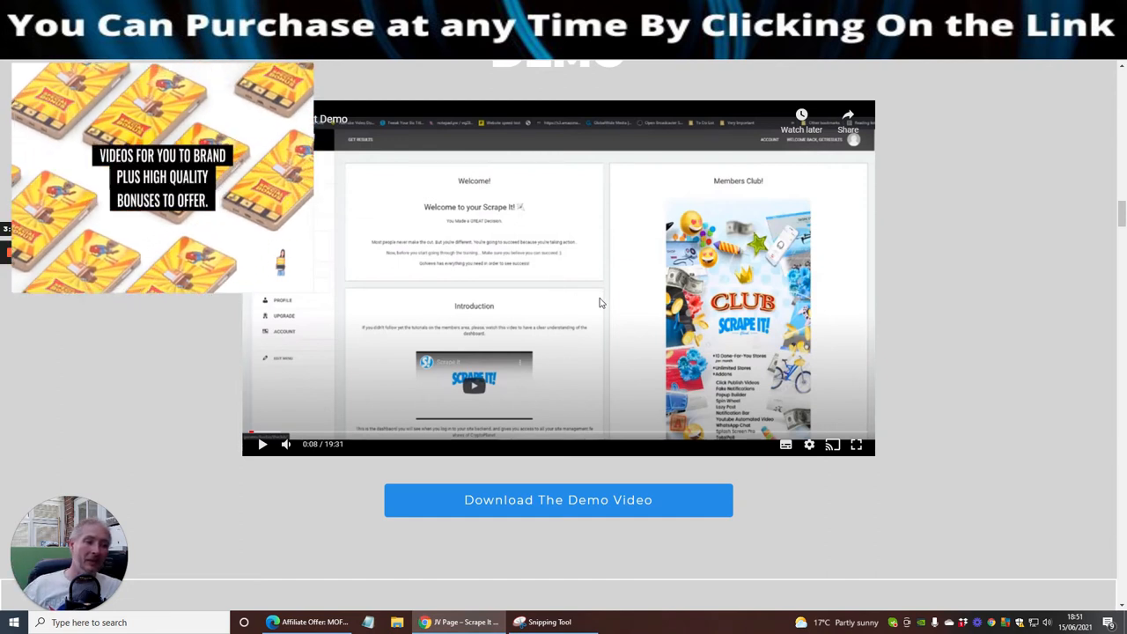
pyautogui.scroll(-3)
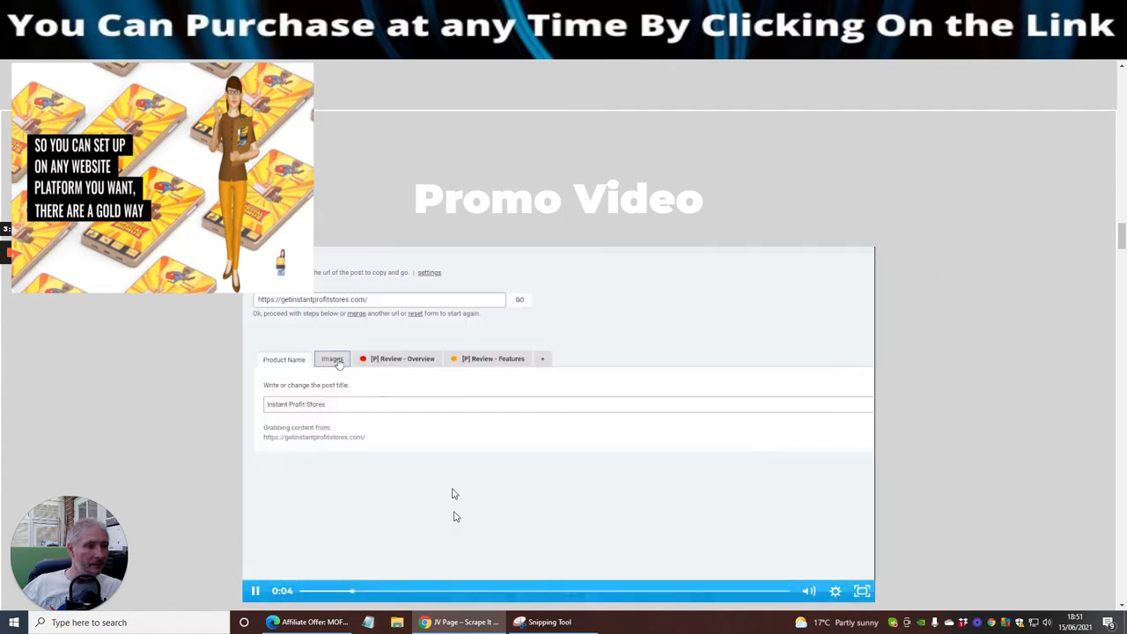
# - Play the Promo Video until the Causes to Purchase slide
pyautogui.click(332, 358)
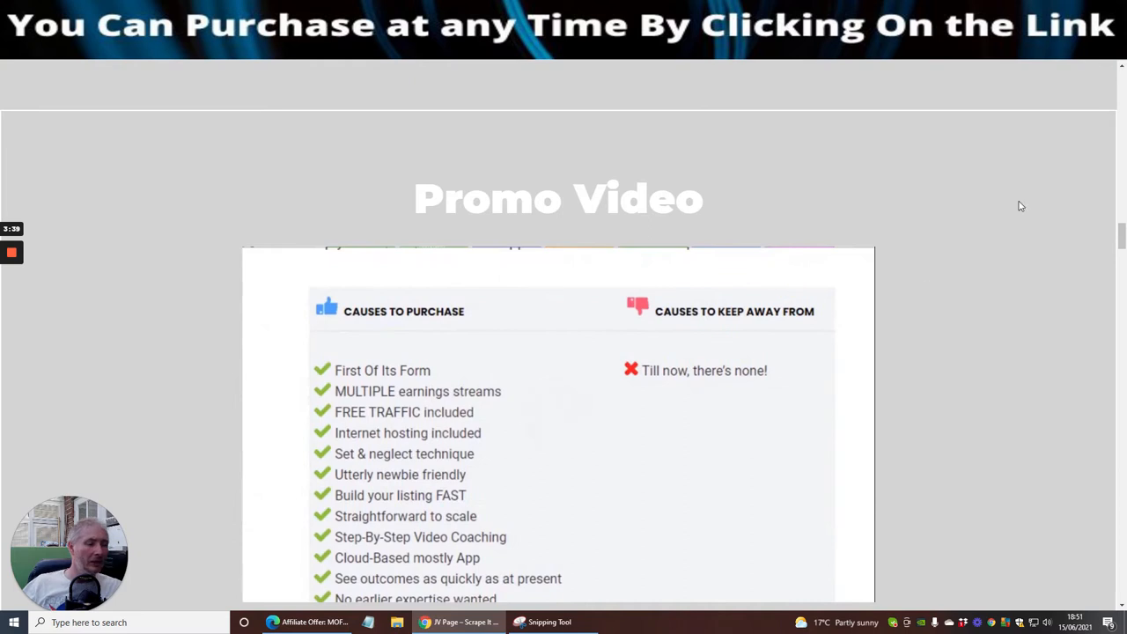
# - Scroll down to OTO1 ScrapeIt Traffic and its 50% commission details
pyautogui.scroll(-3)
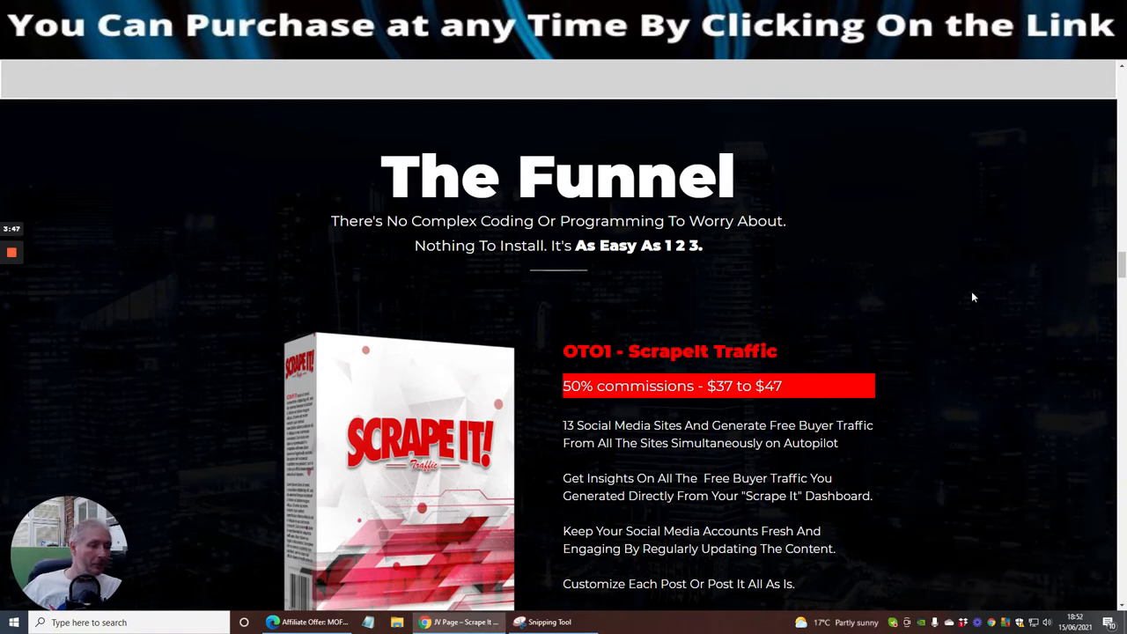
pyautogui.moveTo(985, 304)
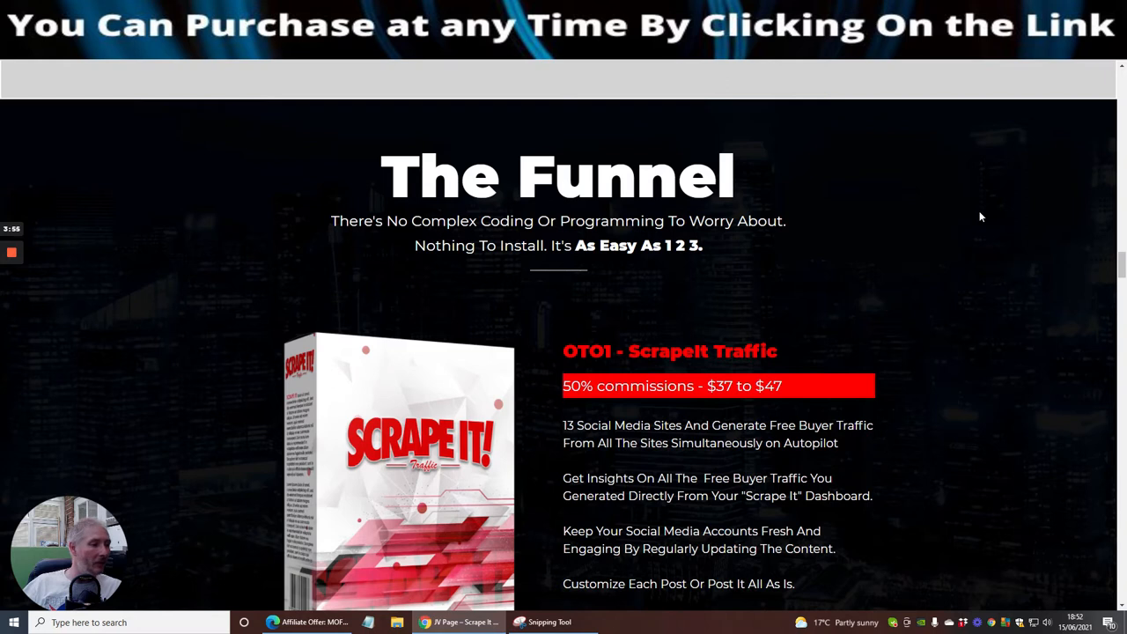
pyautogui.moveTo(951, 281)
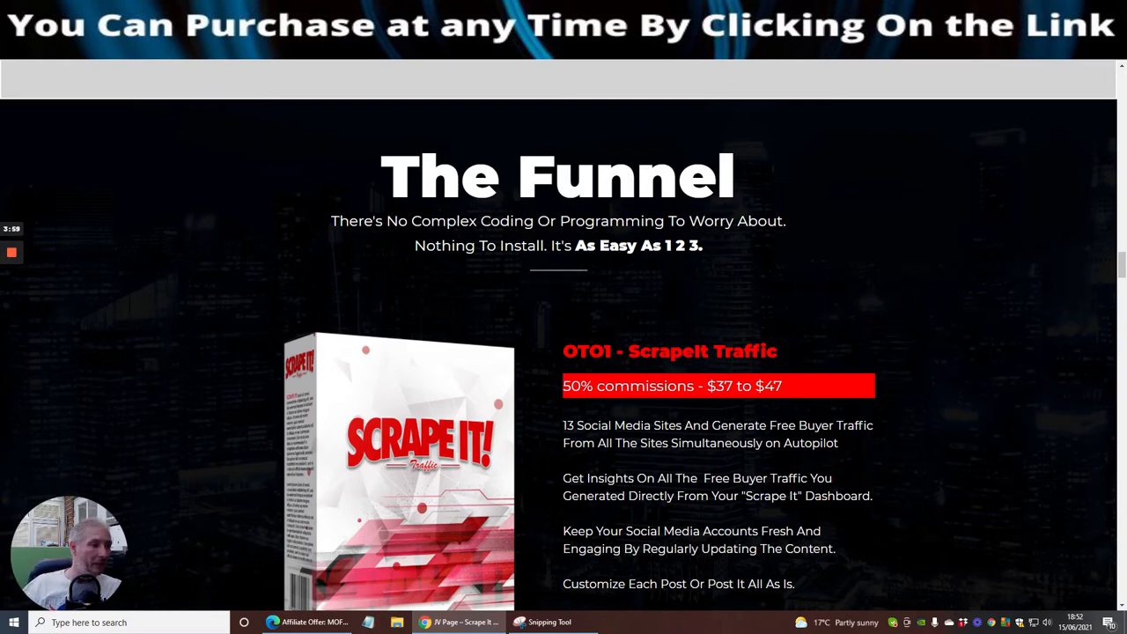
pyautogui.moveTo(740, 409)
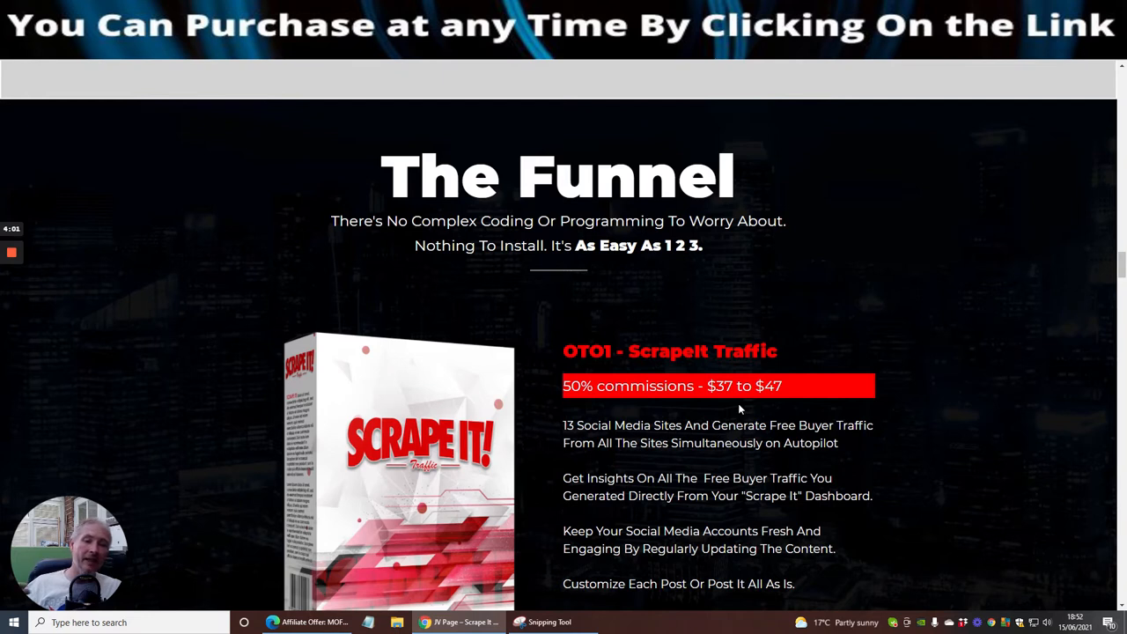
pyautogui.moveTo(980, 343)
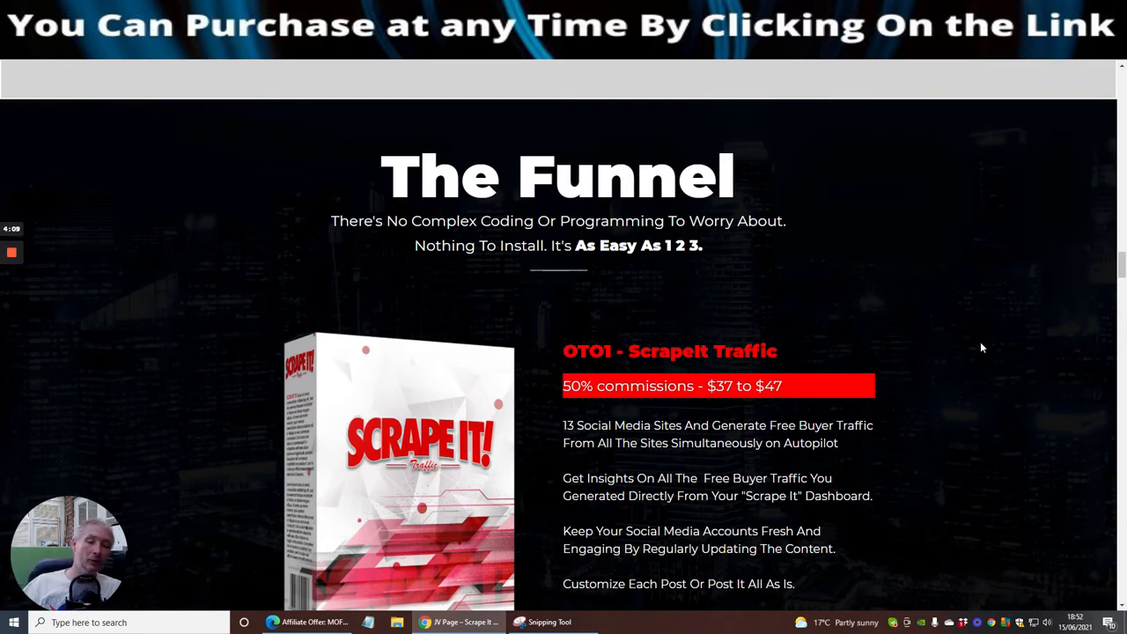
pyautogui.moveTo(908, 301)
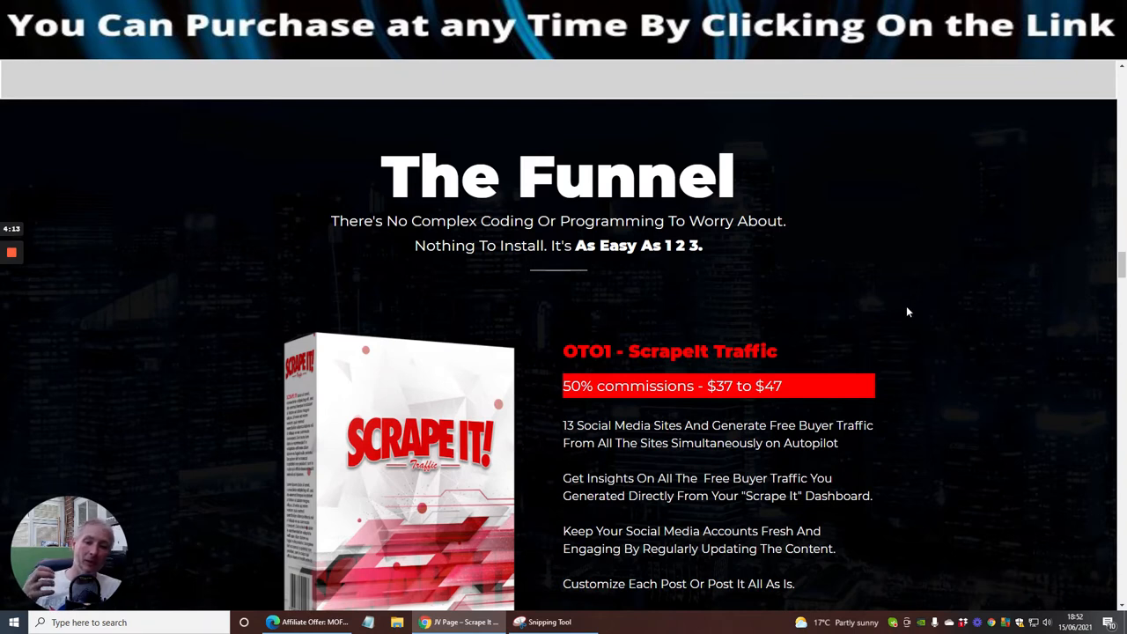
pyautogui.moveTo(895, 323)
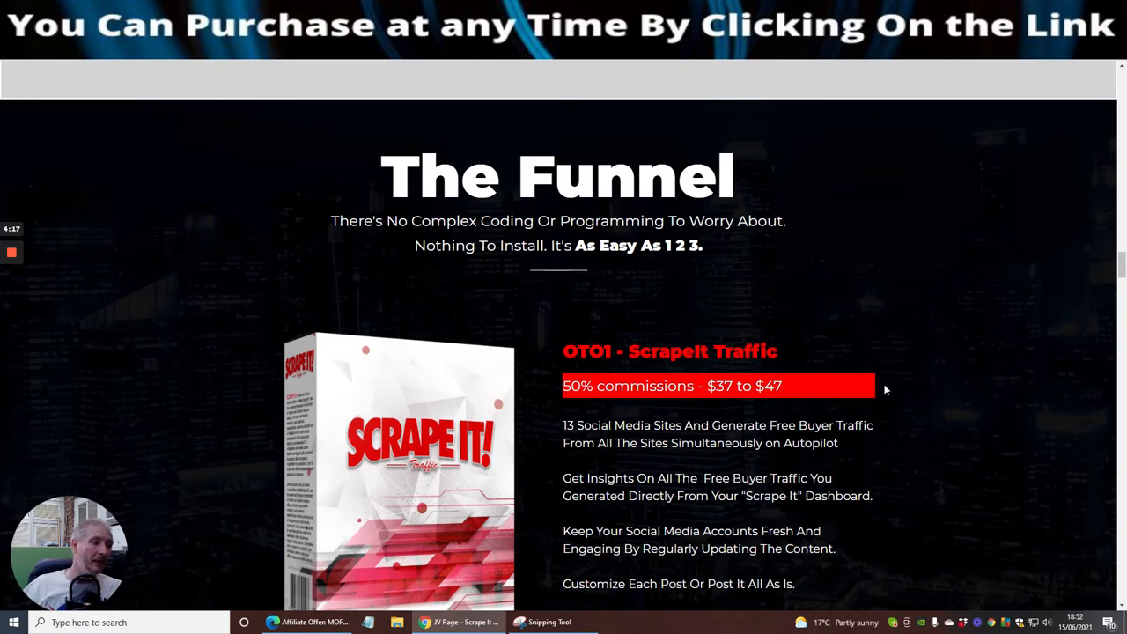
pyautogui.moveTo(853, 300)
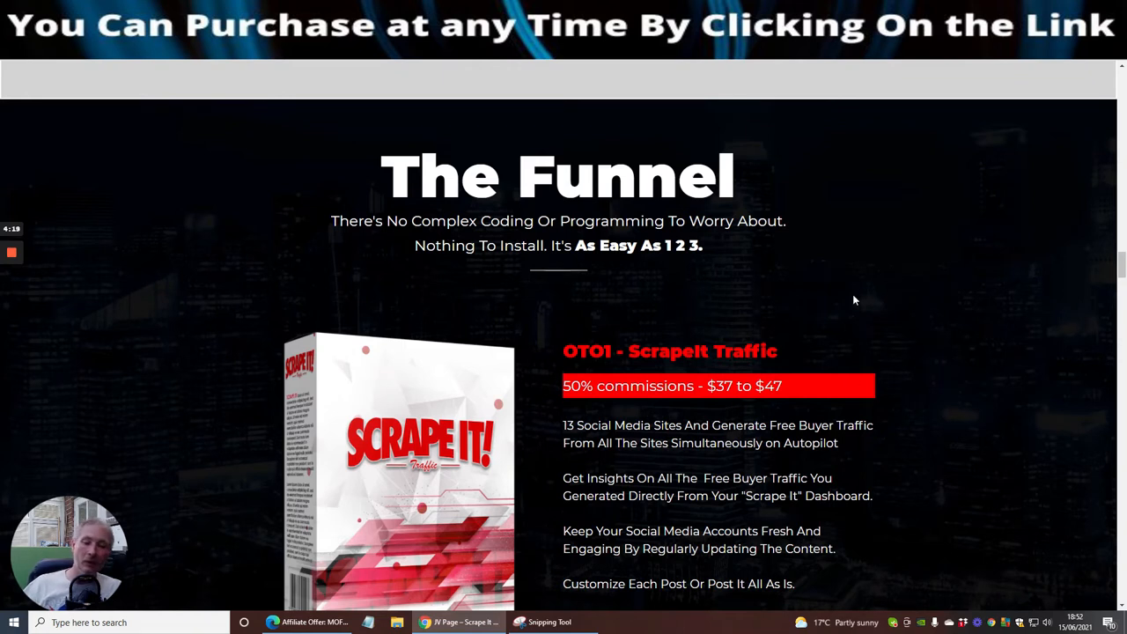
pyautogui.moveTo(476, 235)
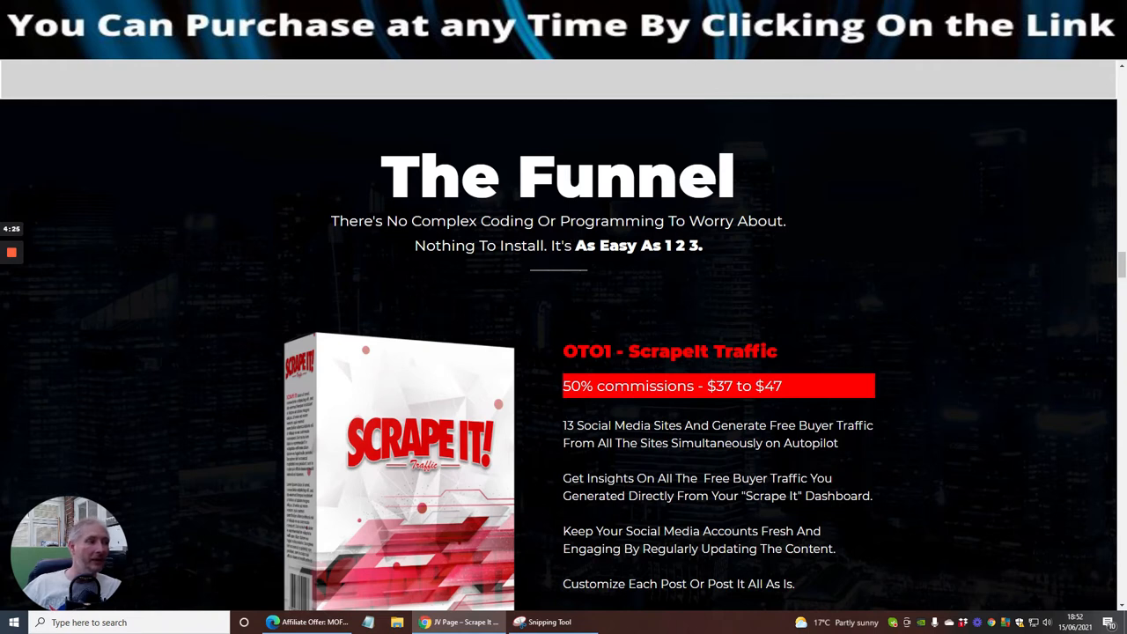
pyautogui.scroll(-3)
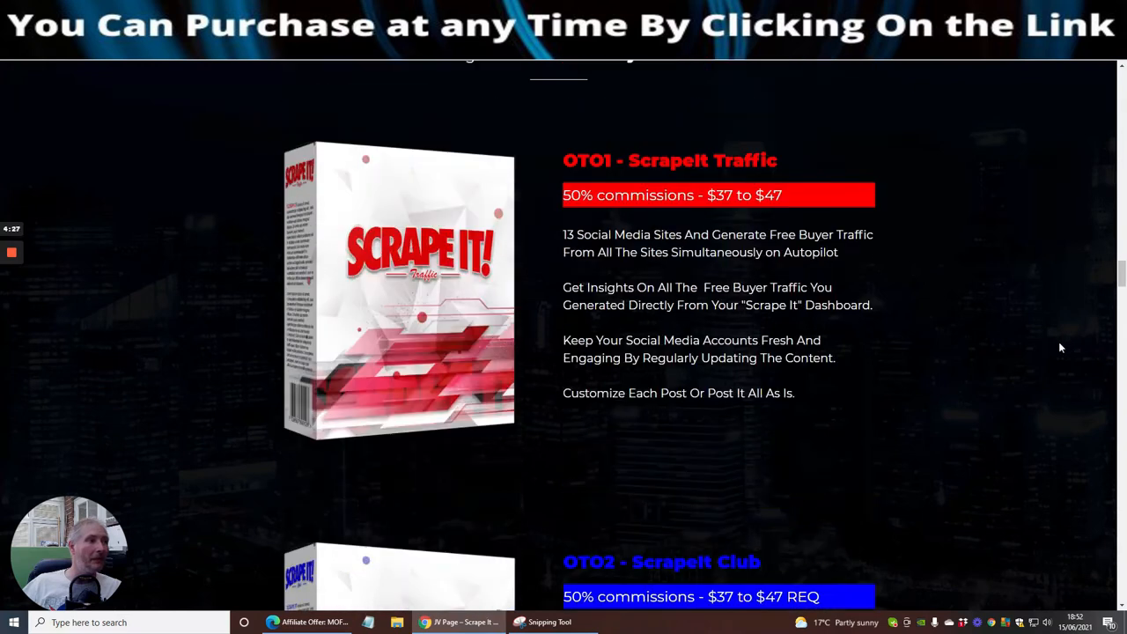
pyautogui.scroll(-3)
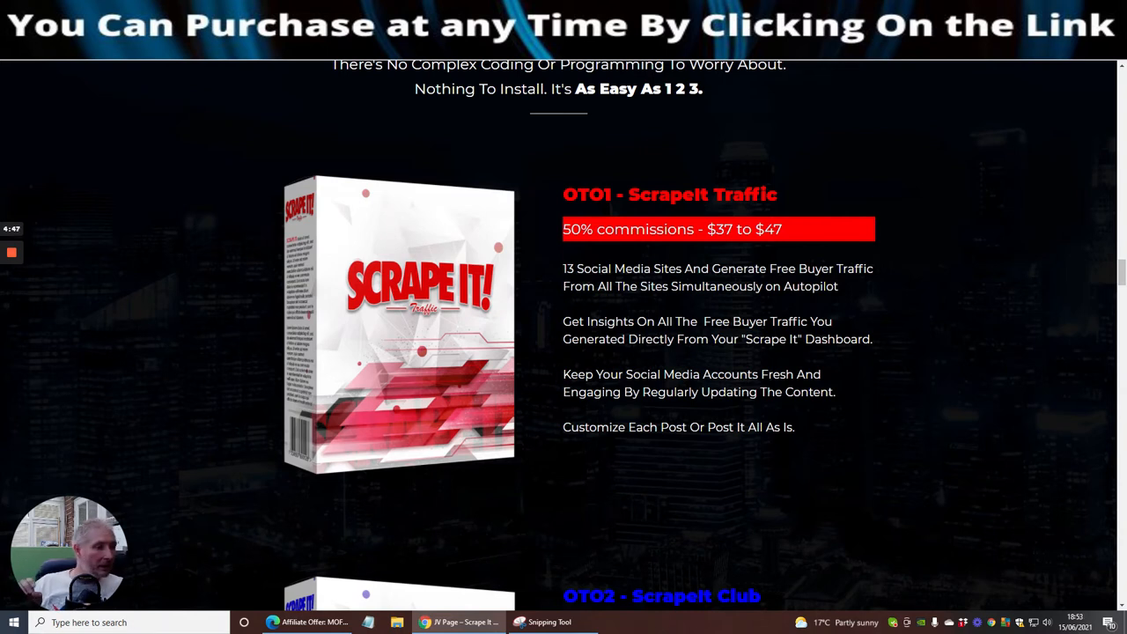
pyautogui.moveTo(919, 473)
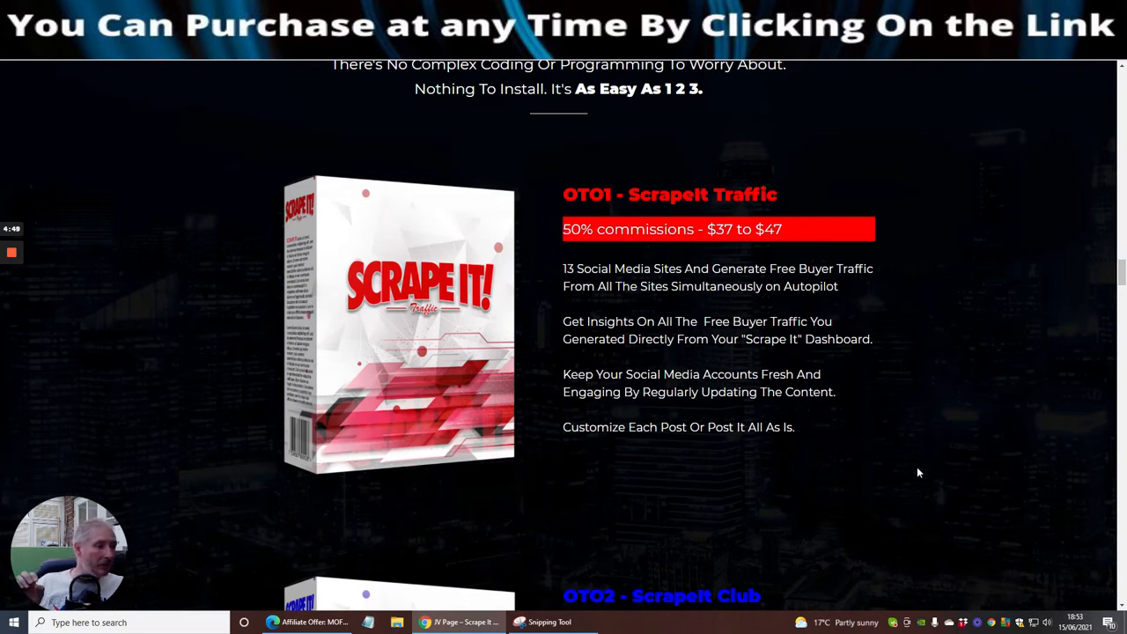
# - Scroll past OTO2 ScrapeIt Club and OTO3 ScrapeIt Store to OTO4 ScrapeIt Content
pyautogui.scroll(-3)
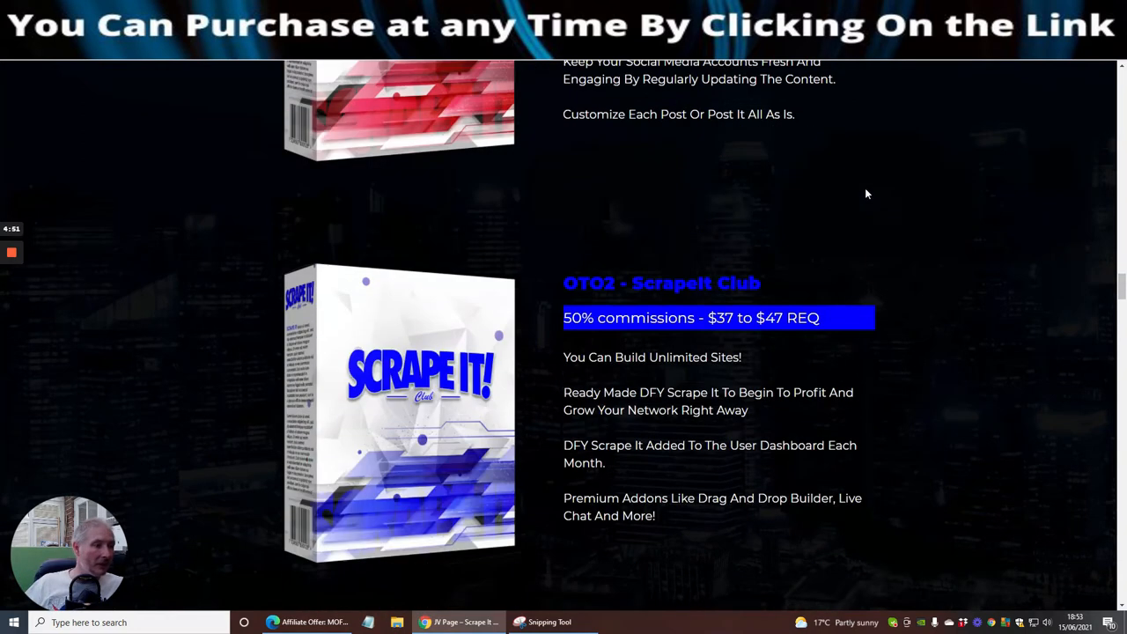
pyautogui.scroll(-3)
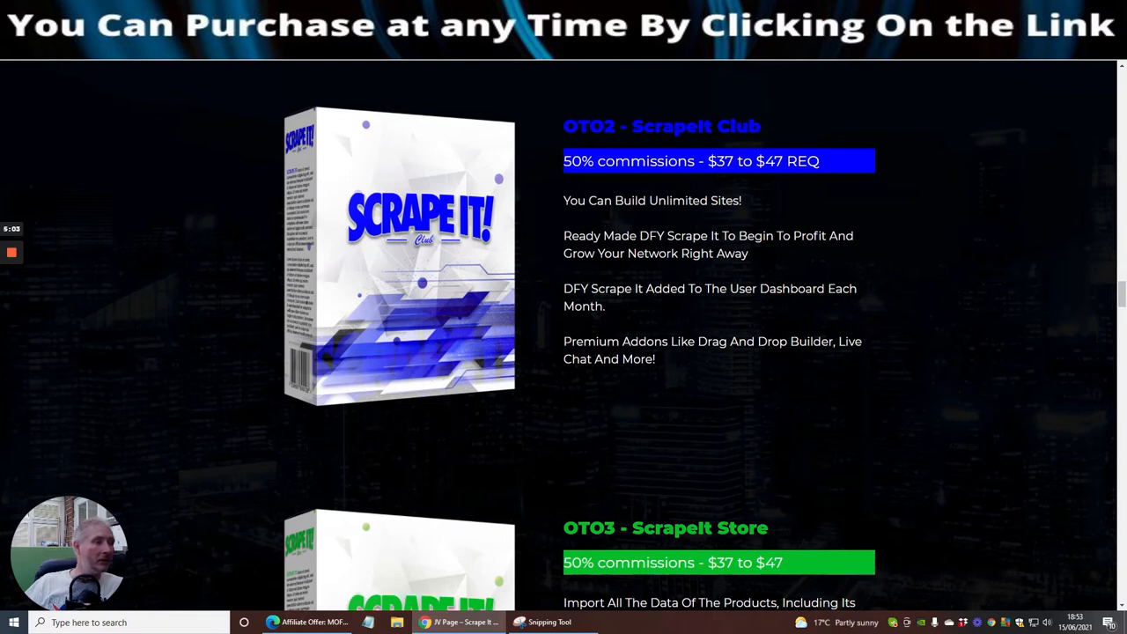
pyautogui.moveTo(656, 322)
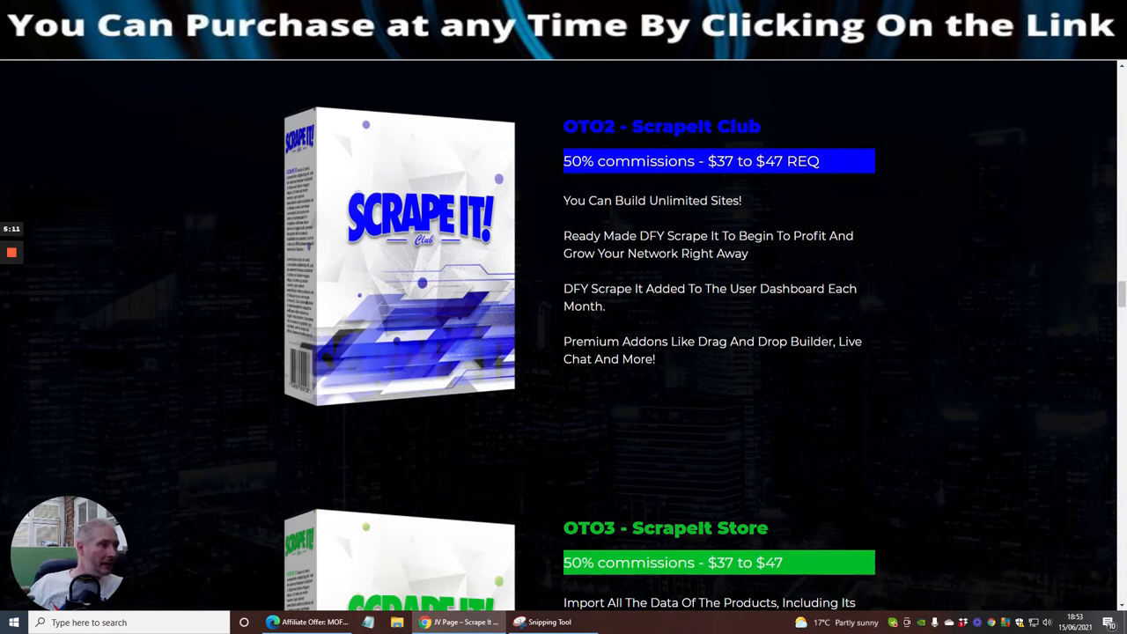
pyautogui.moveTo(801, 195)
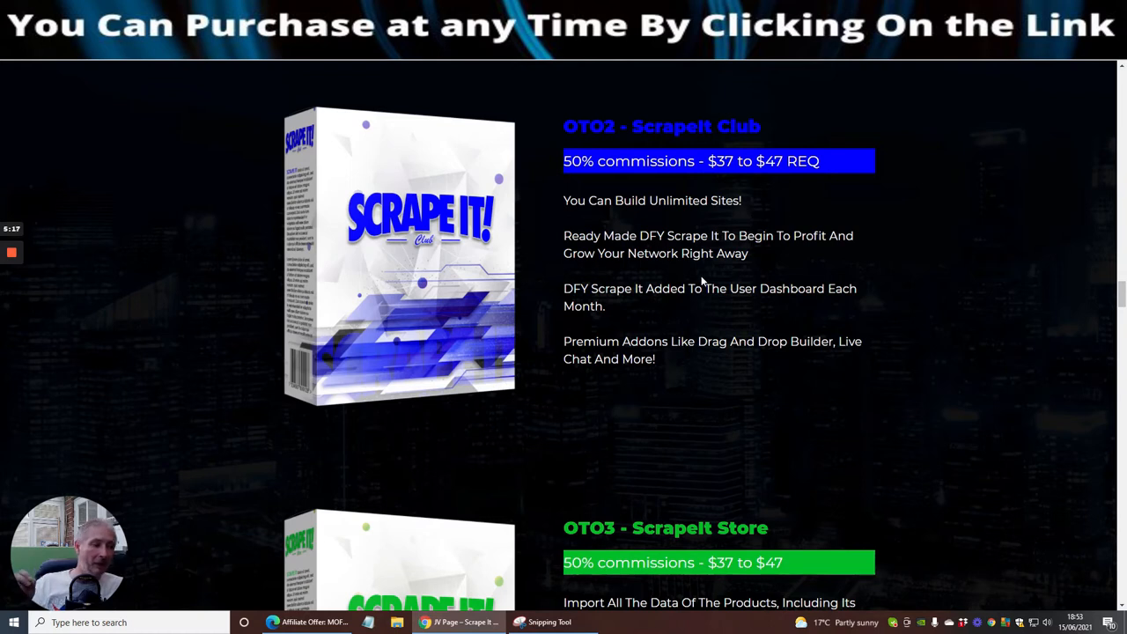
pyautogui.moveTo(704, 278)
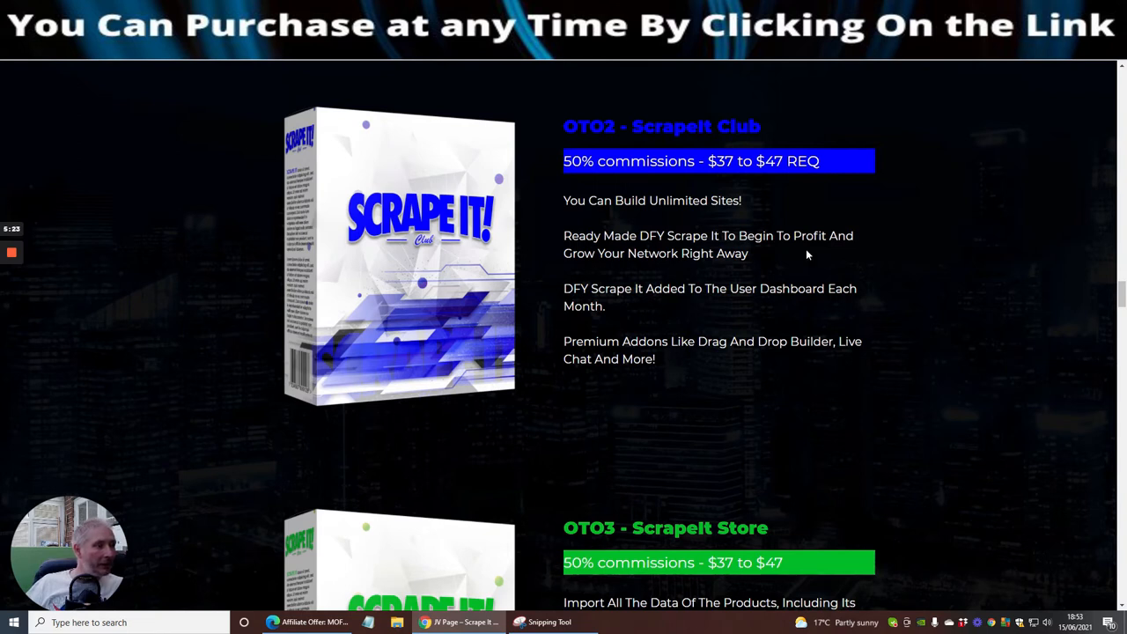
pyautogui.moveTo(616, 338)
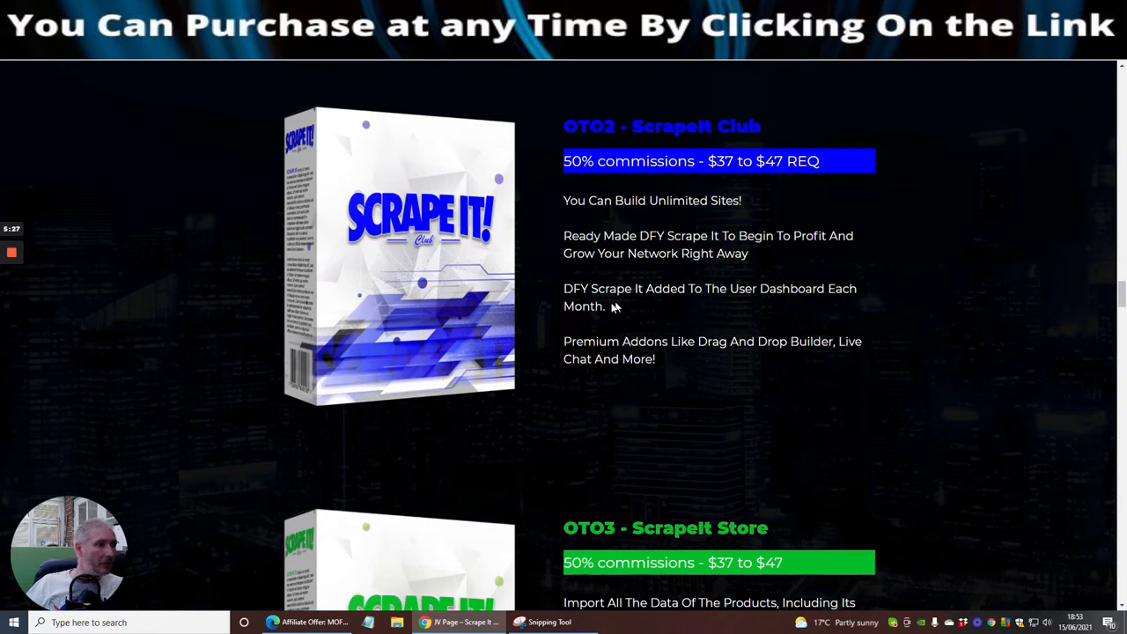
pyautogui.moveTo(731, 317)
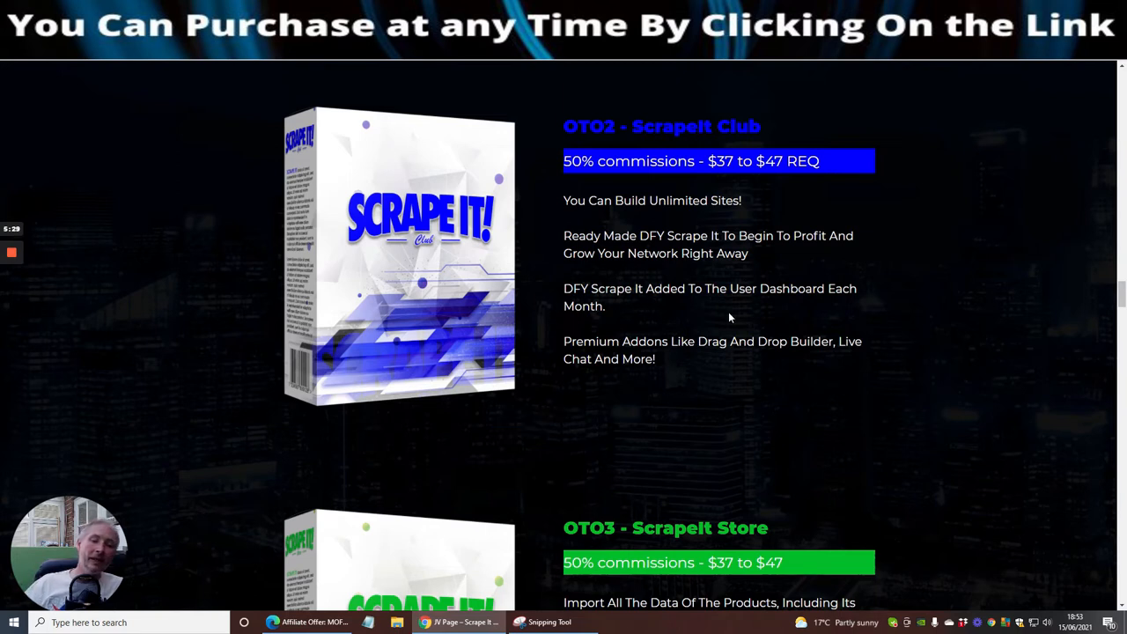
pyautogui.moveTo(688, 418)
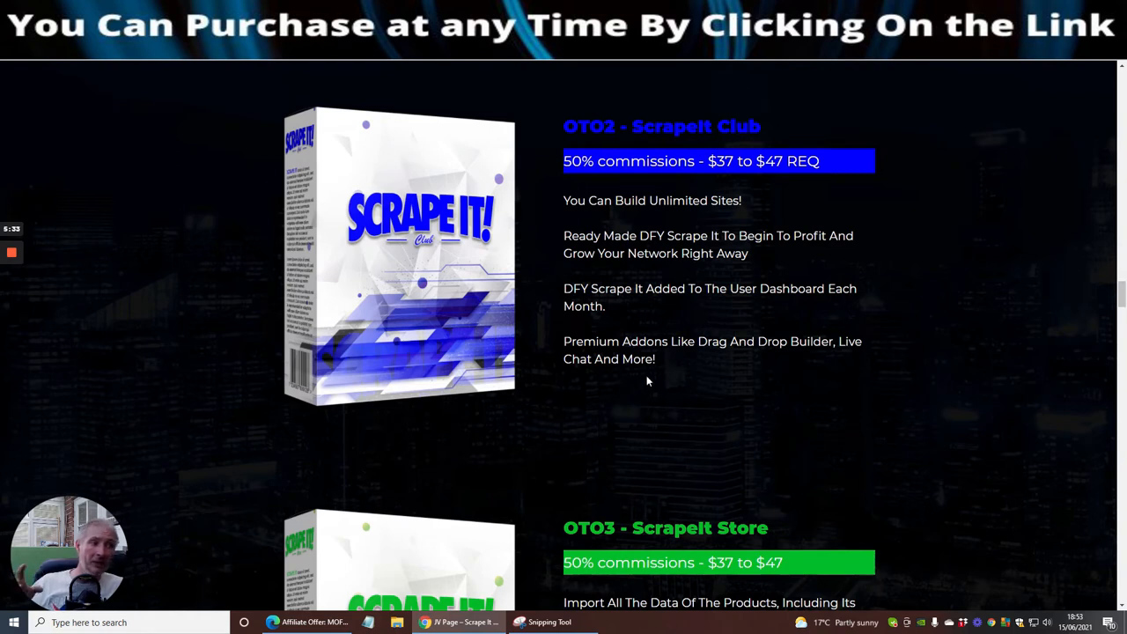
pyautogui.moveTo(581, 179)
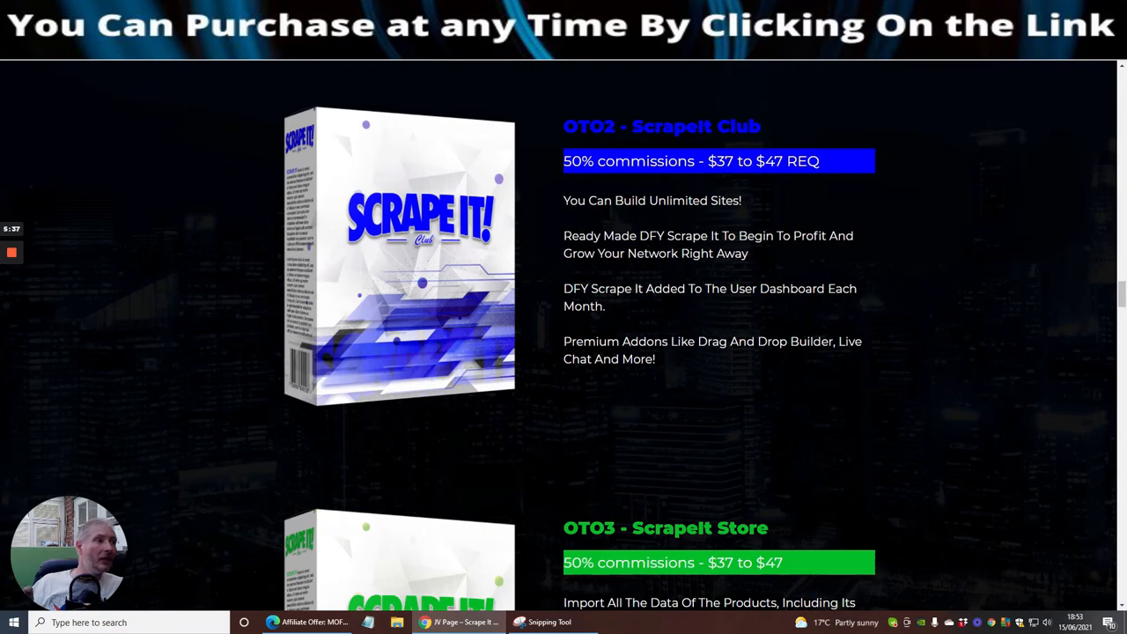
pyautogui.moveTo(658, 223)
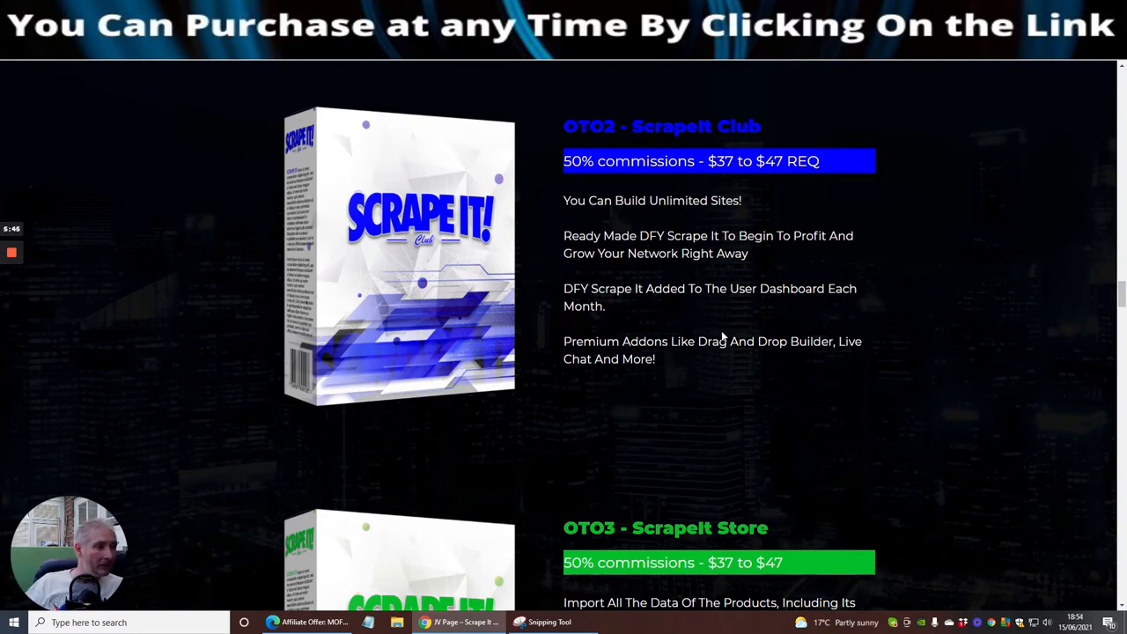
pyautogui.moveTo(593, 389)
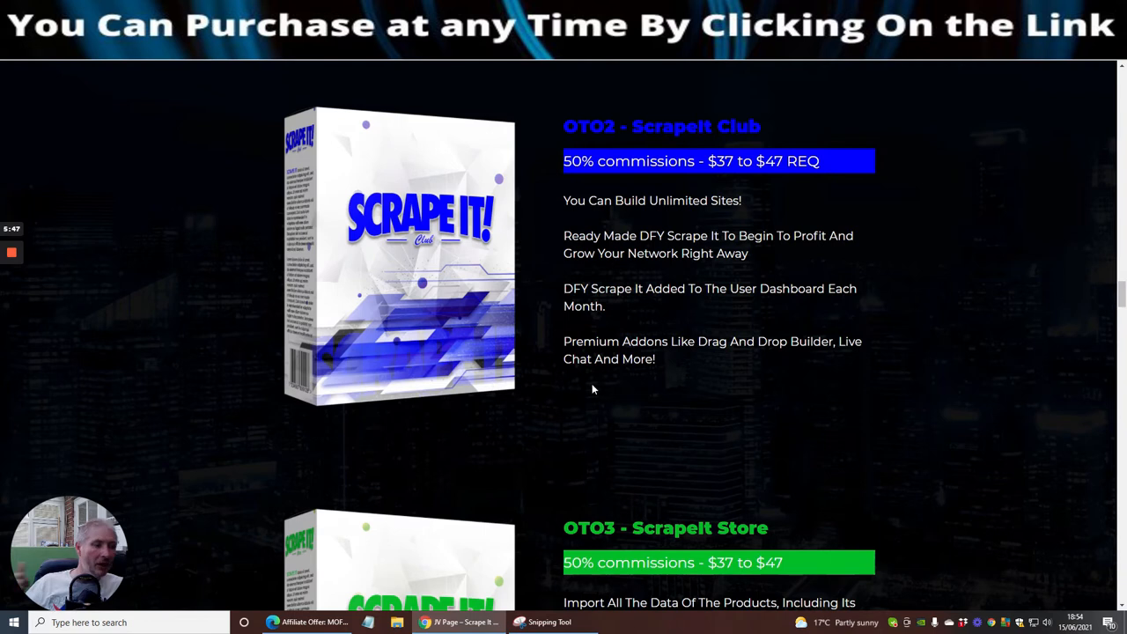
pyautogui.scroll(-3)
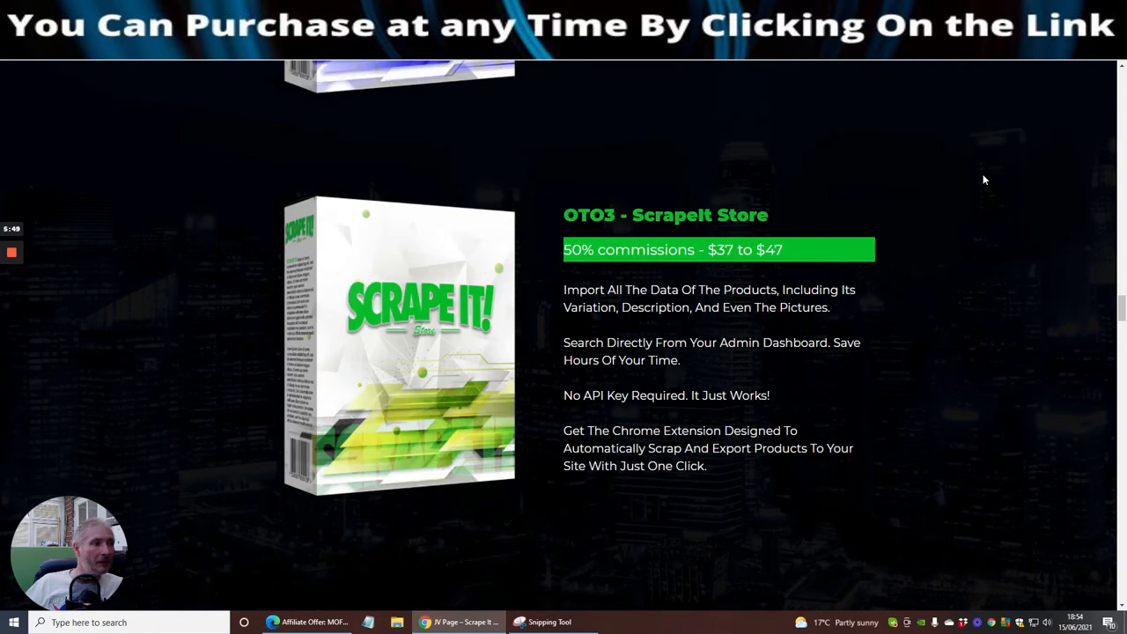
pyautogui.moveTo(676, 273)
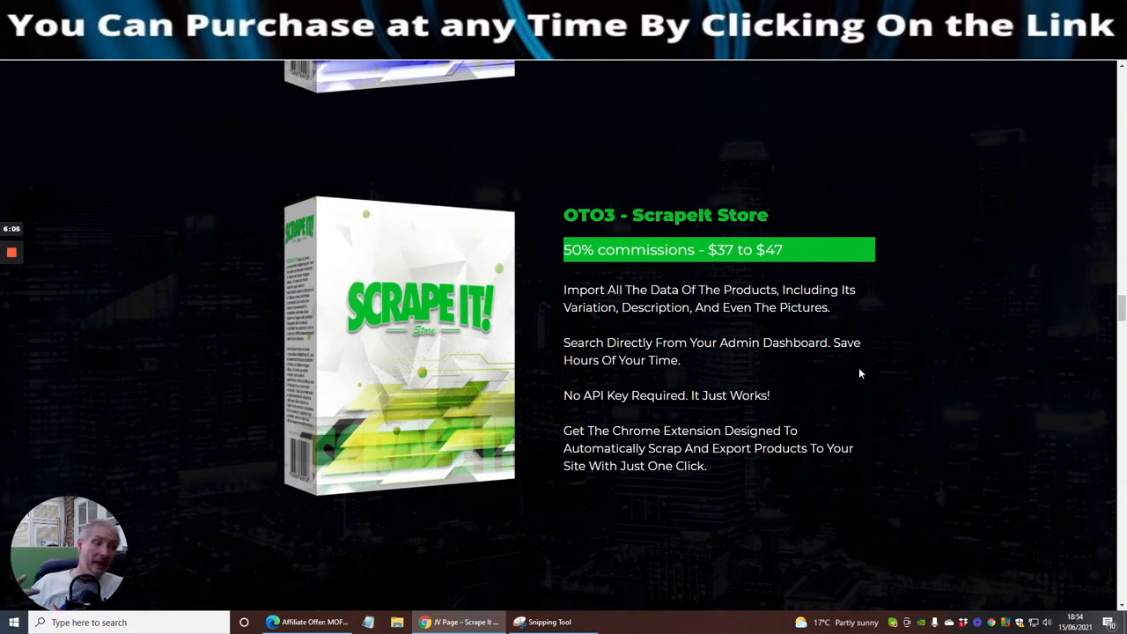
pyautogui.moveTo(816, 400)
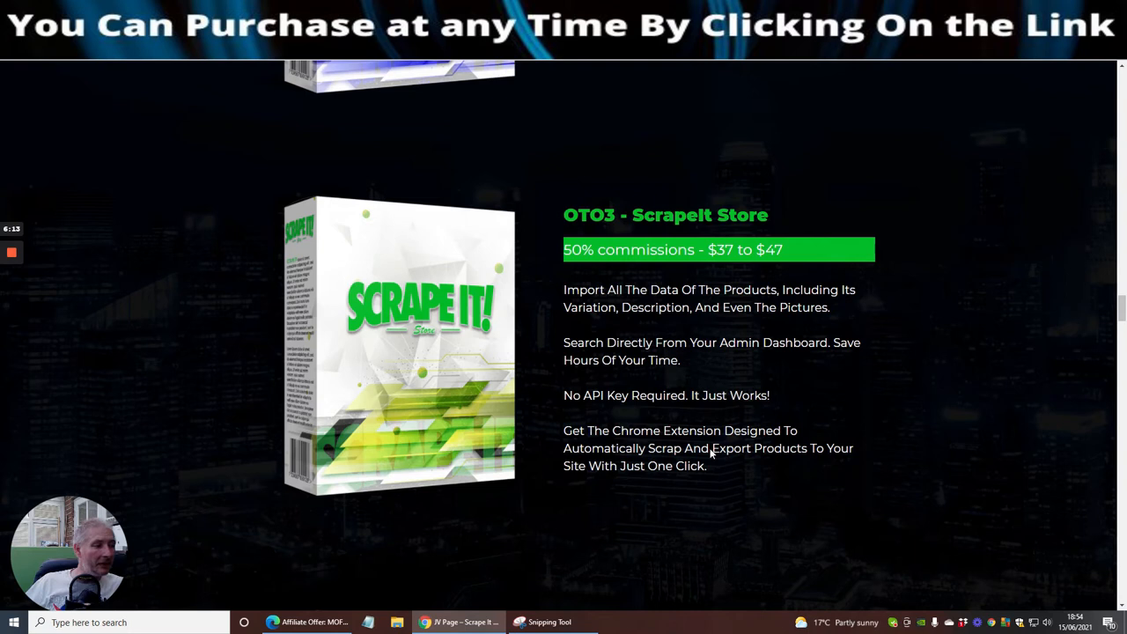
pyautogui.moveTo(857, 448)
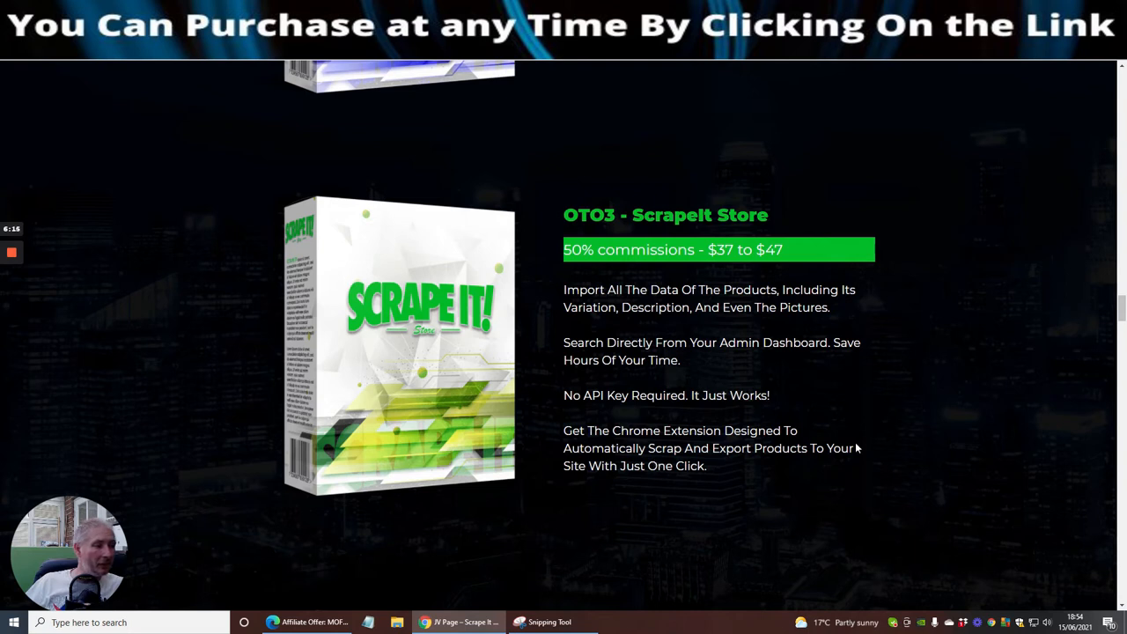
pyautogui.moveTo(921, 241)
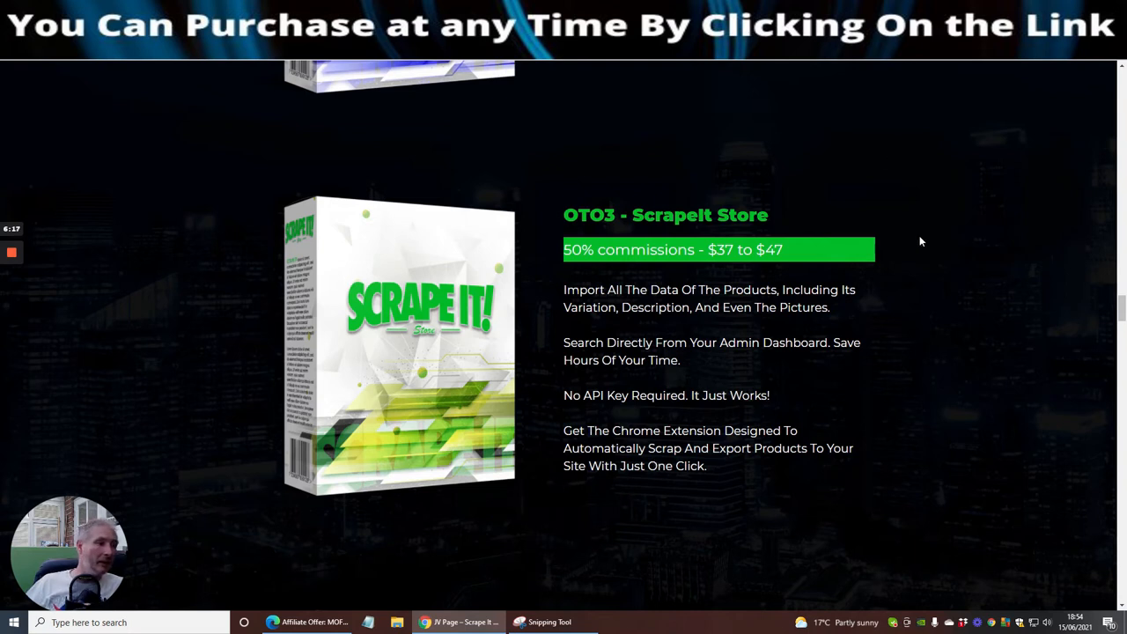
pyautogui.scroll(-3)
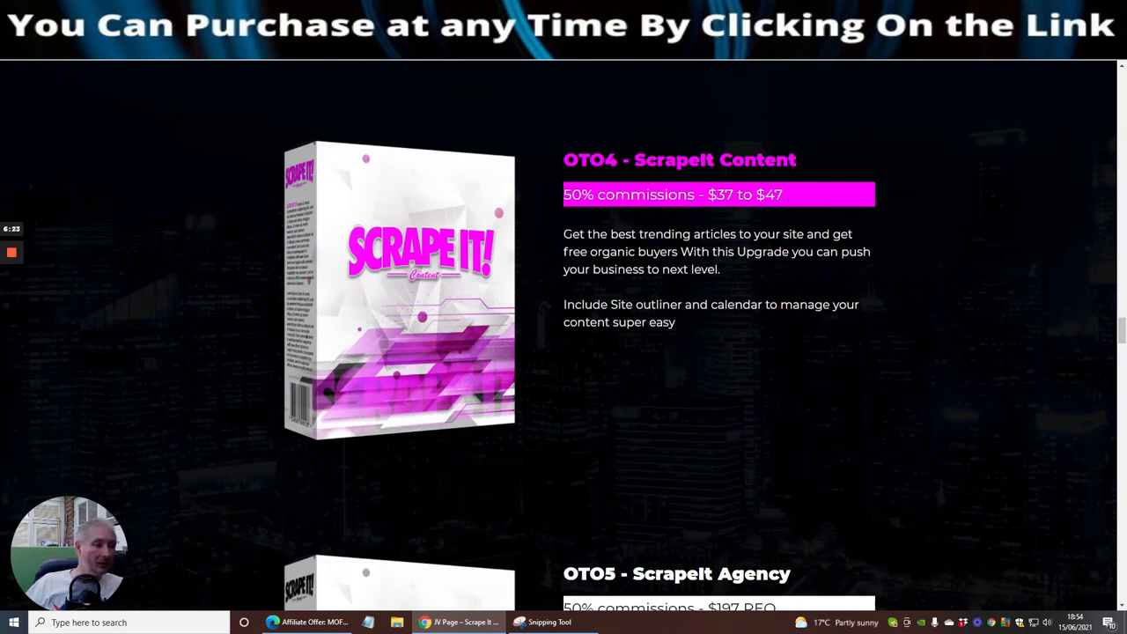
pyautogui.scroll(-3)
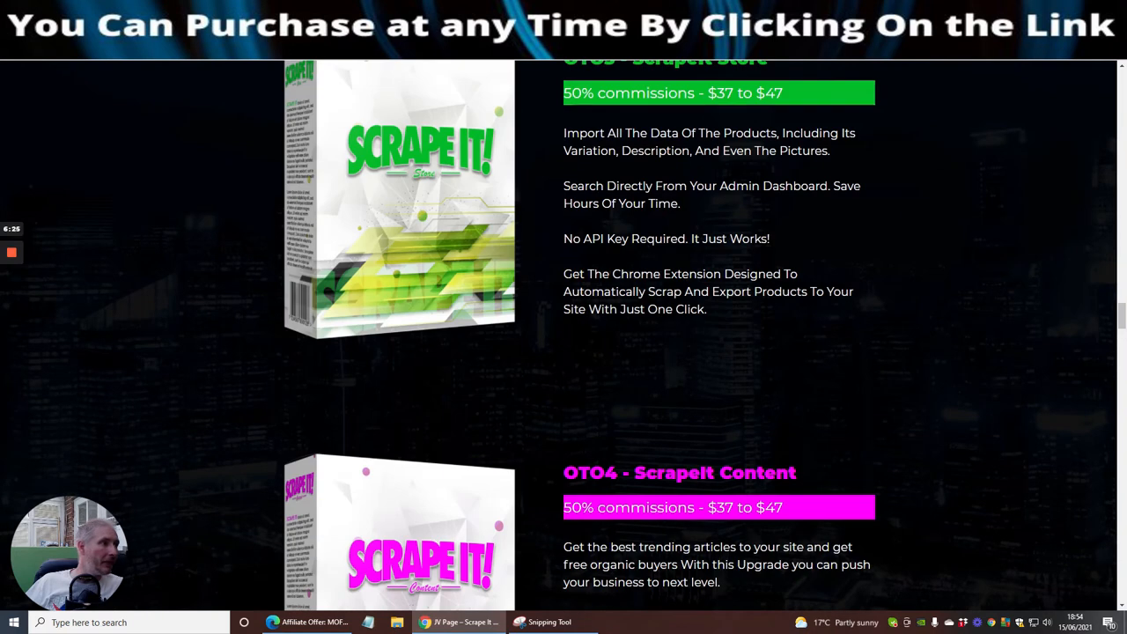
pyautogui.scroll(-3)
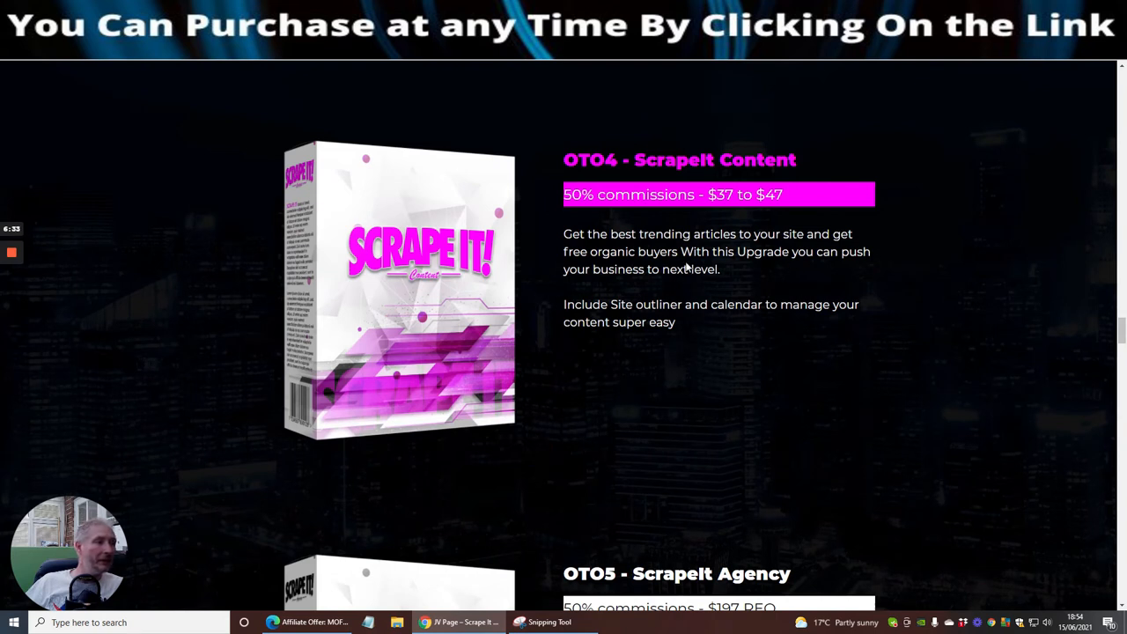
pyautogui.moveTo(740, 399)
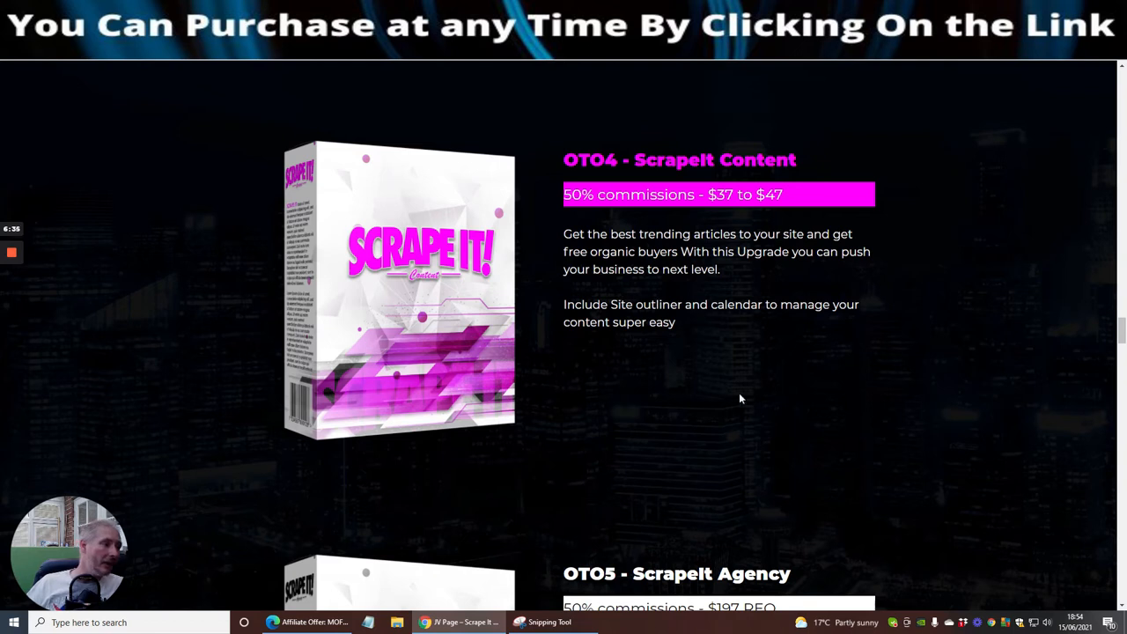
pyautogui.moveTo(662, 333)
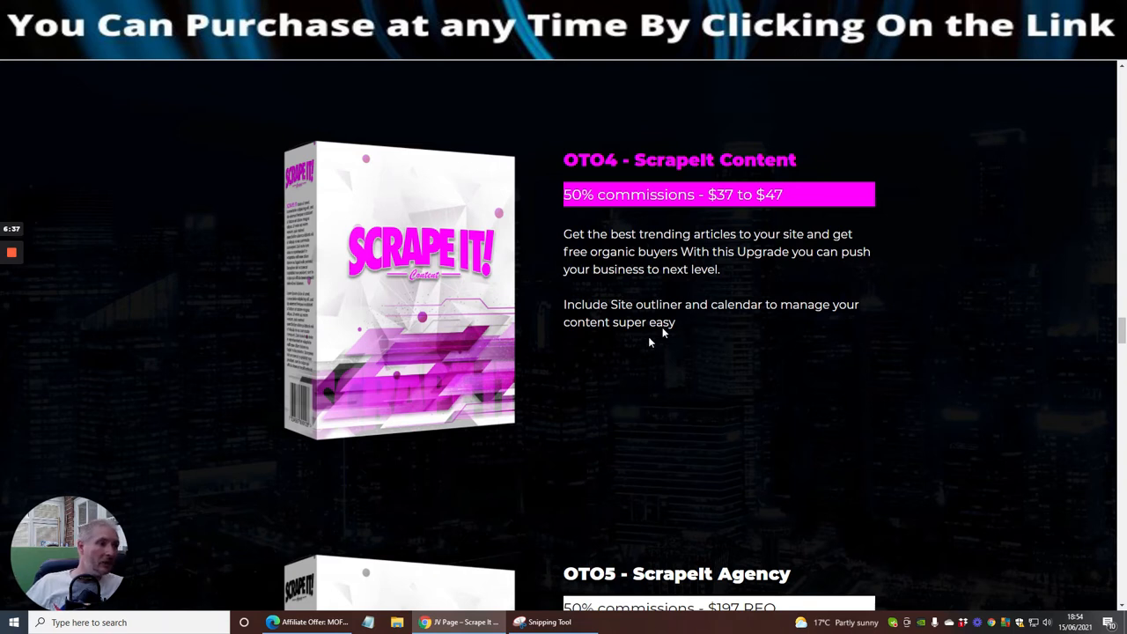
pyautogui.scroll(-3)
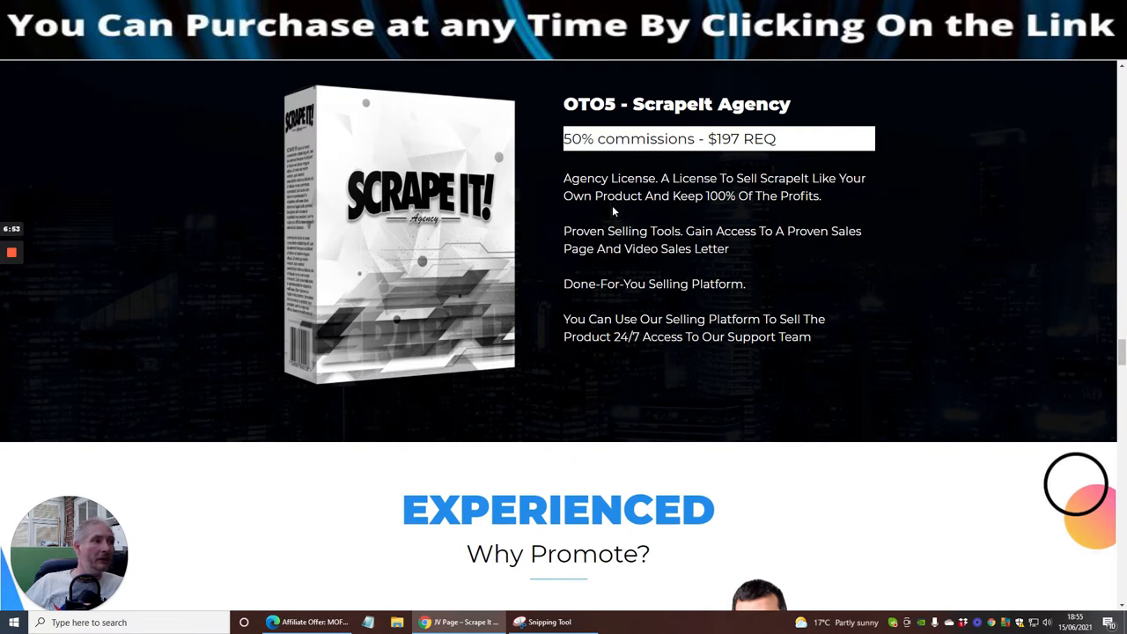
pyautogui.moveTo(782, 214)
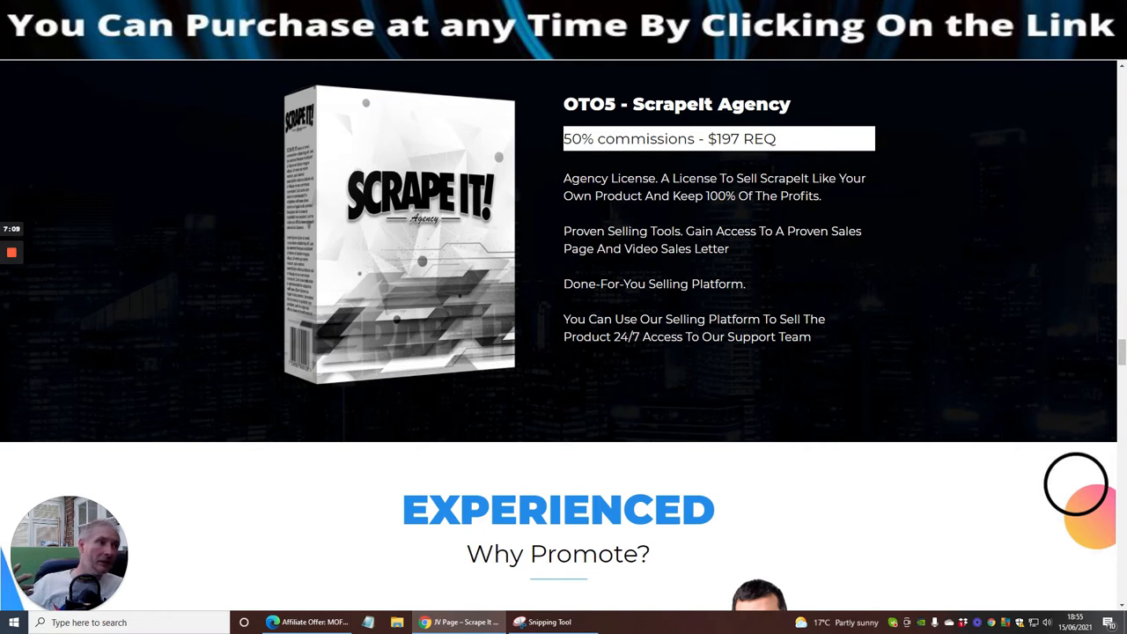
pyautogui.moveTo(773, 219)
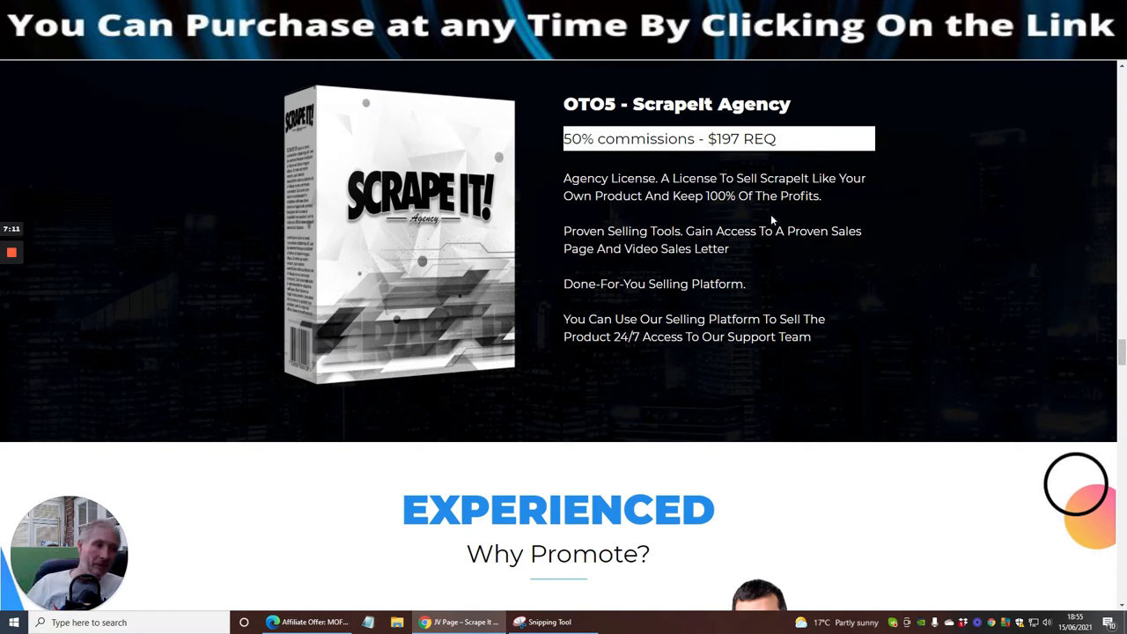
pyautogui.moveTo(830, 253)
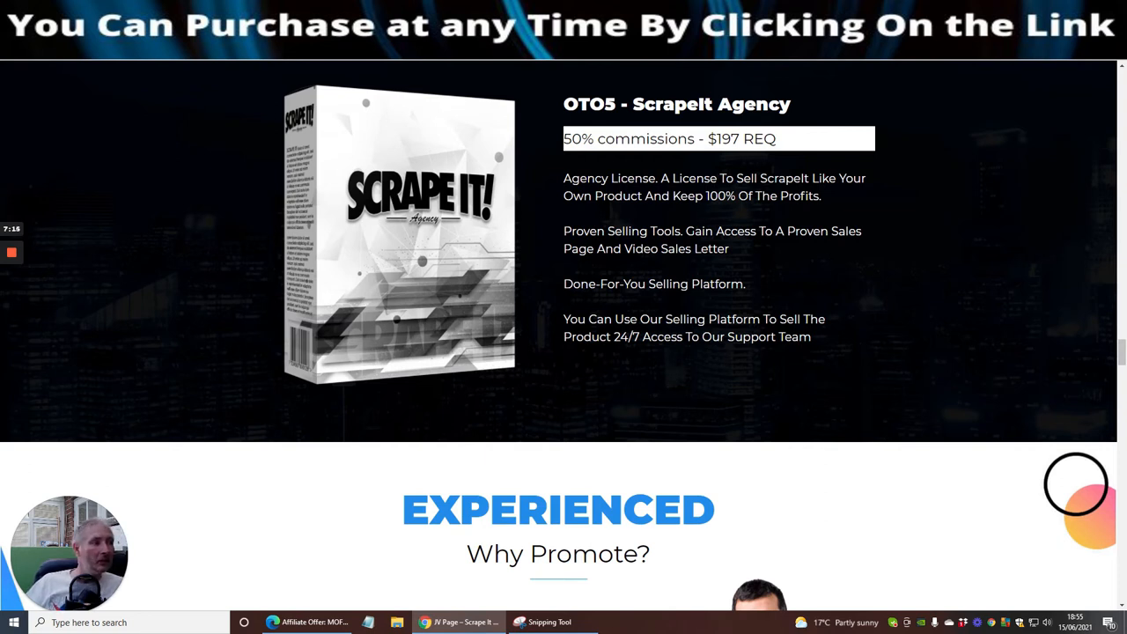
pyautogui.moveTo(704, 264)
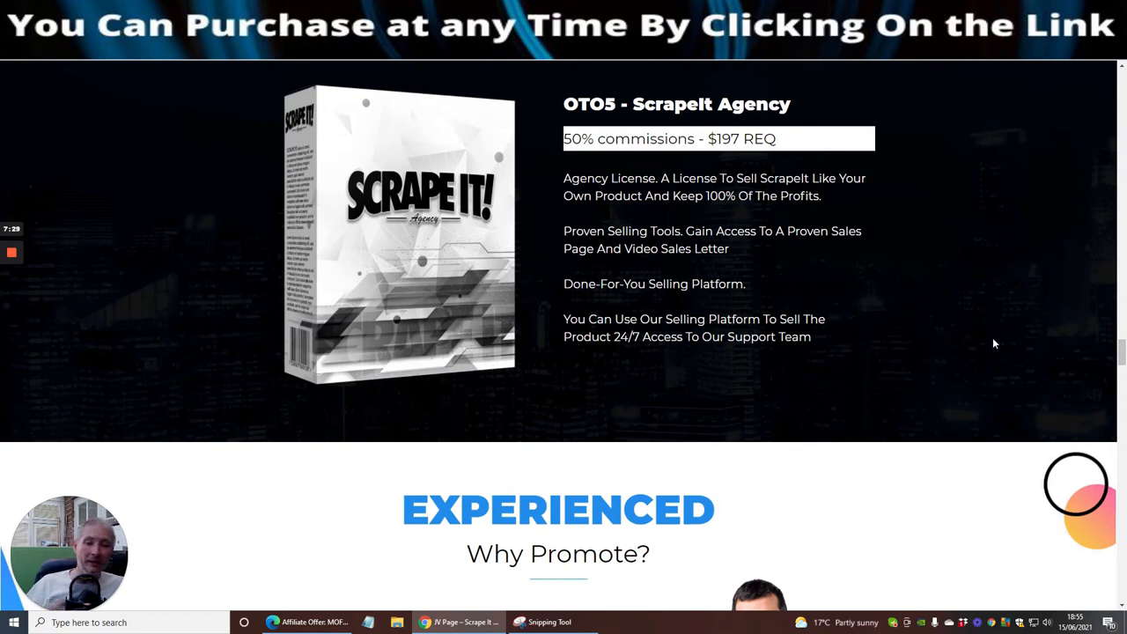
pyautogui.moveTo(887, 393)
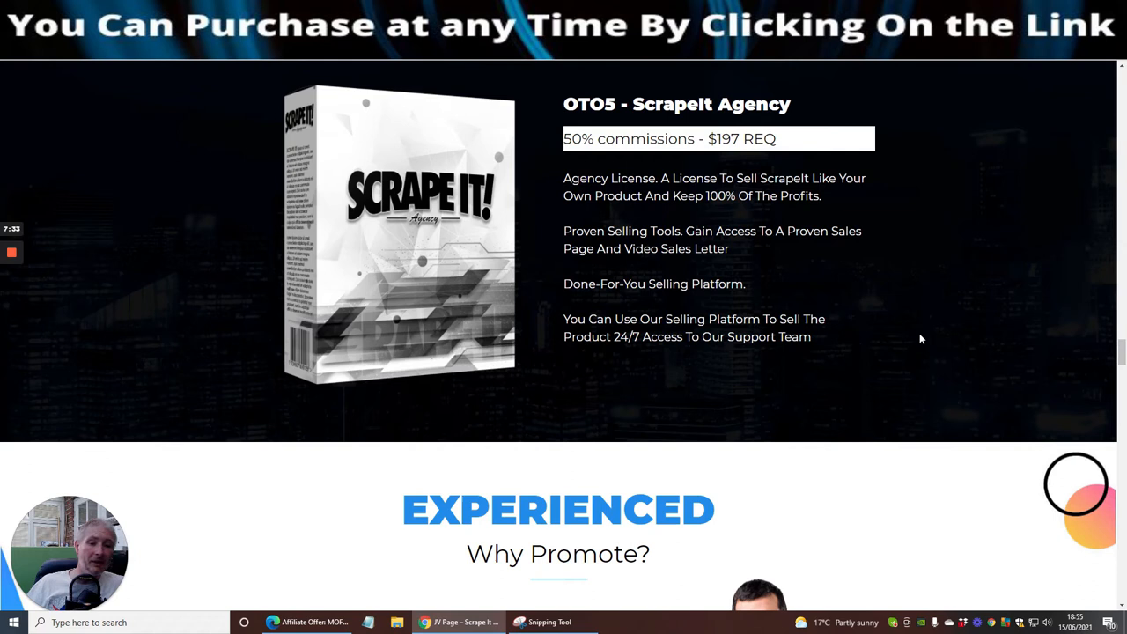
pyautogui.moveTo(921, 301)
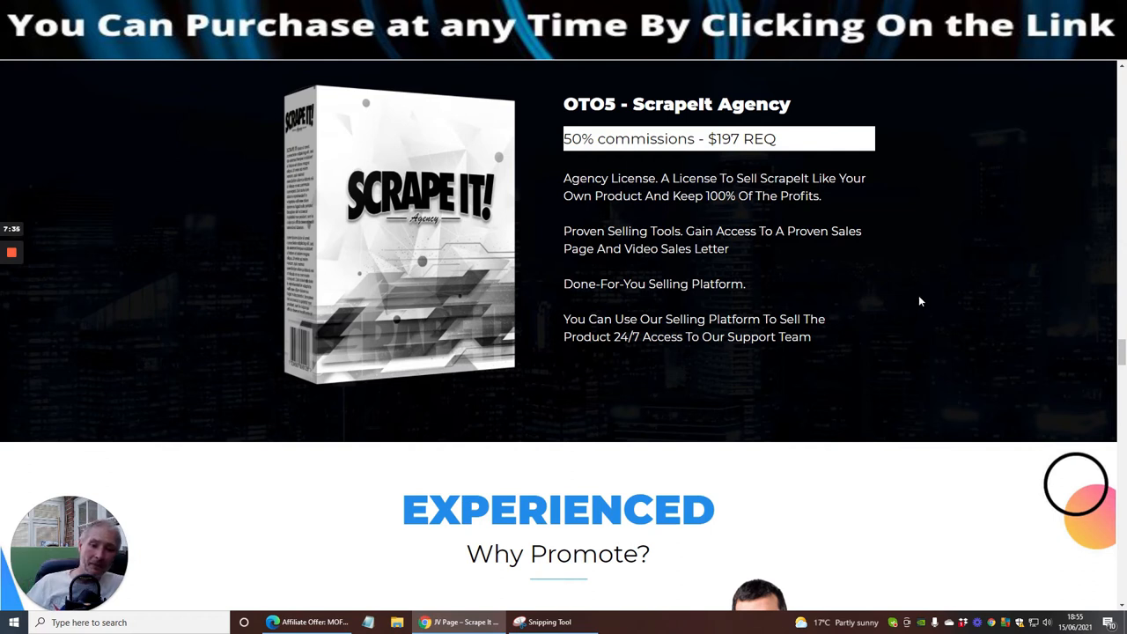
pyautogui.moveTo(931, 295)
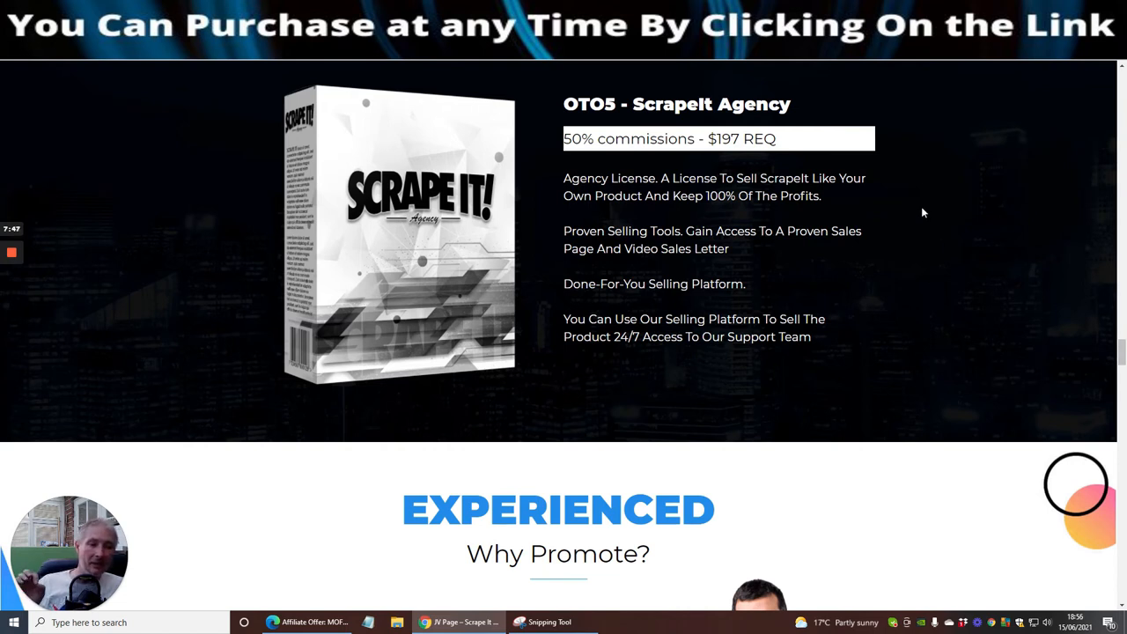
pyautogui.moveTo(919, 217)
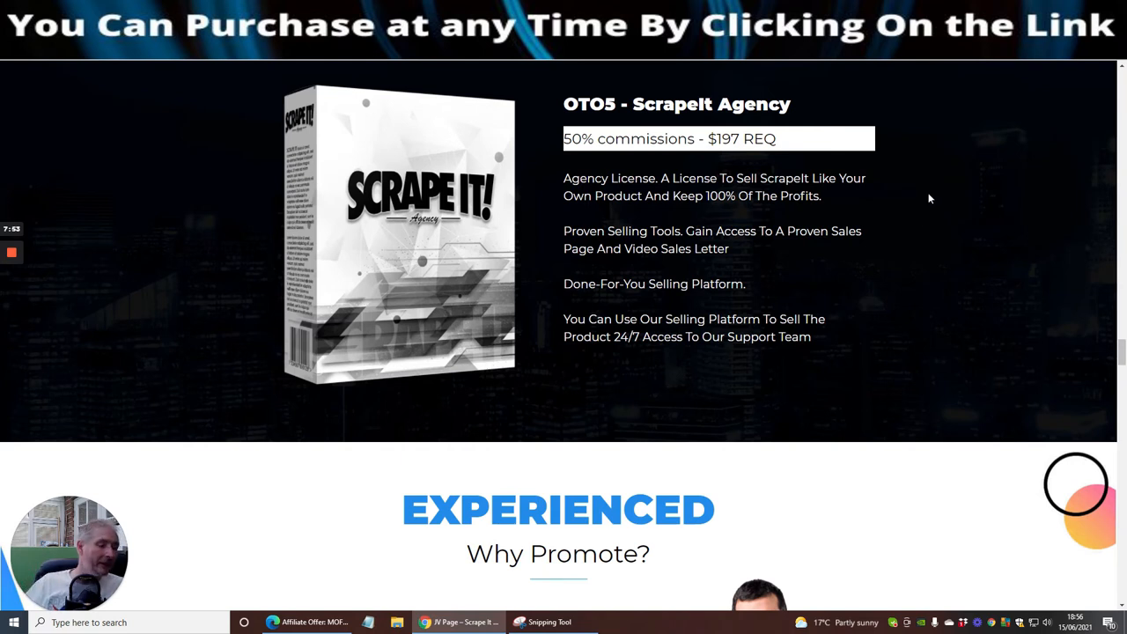
# - Scroll past OTO5 through Why Promote to the Promo Tools section
pyautogui.scroll(-3)
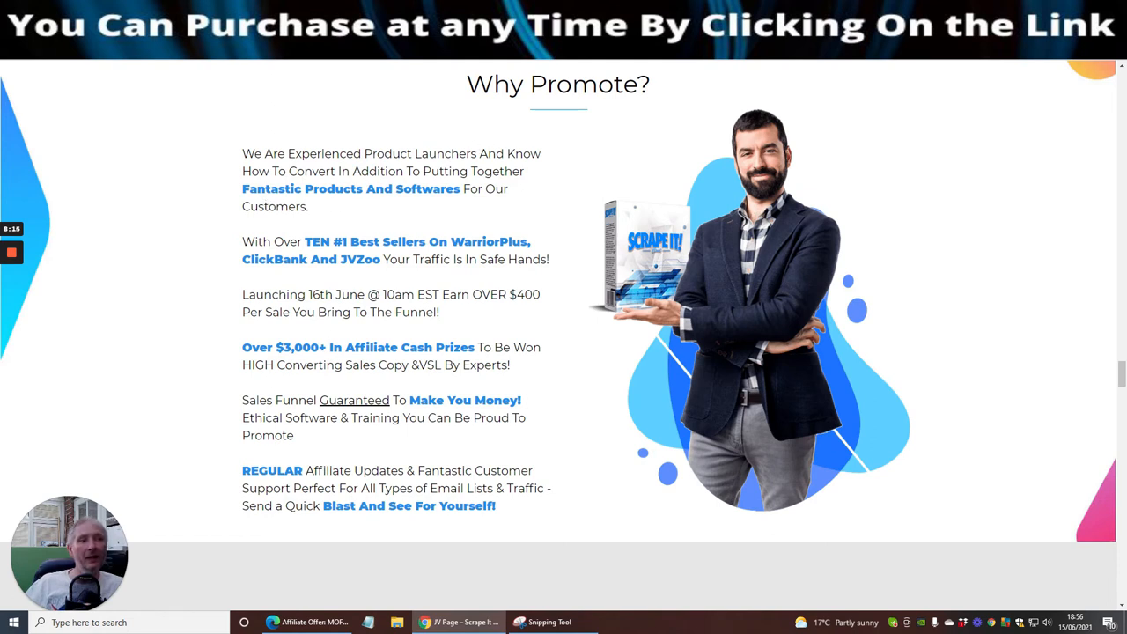
pyautogui.scroll(-3)
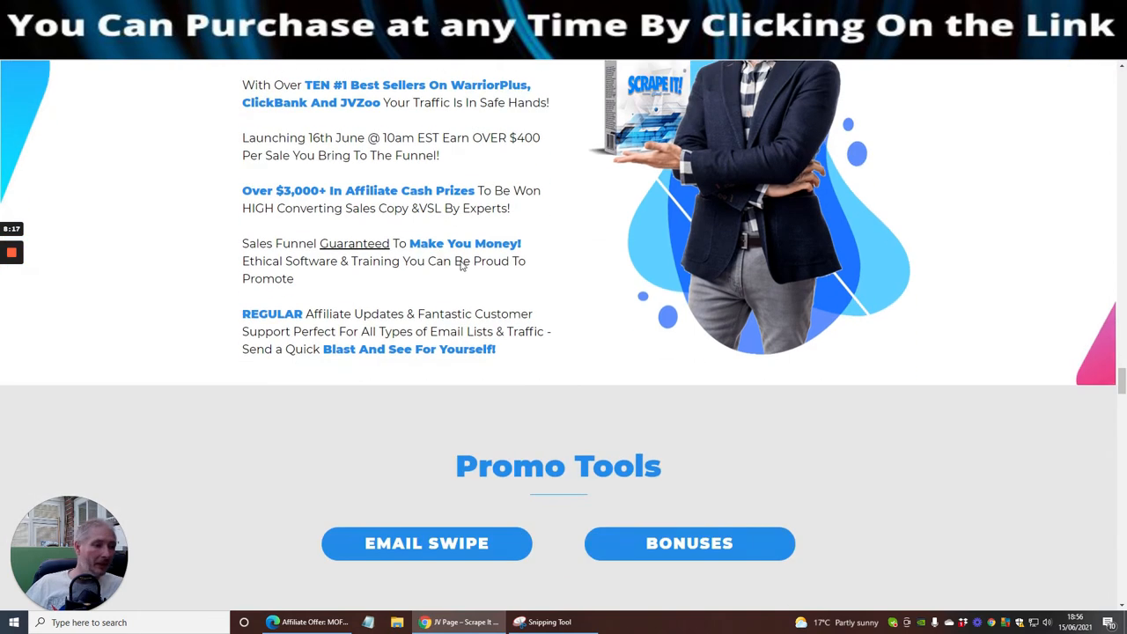
# - Scroll through the contest and sign-up sections, then open Fast List Now purchase details
pyautogui.scroll(-3)
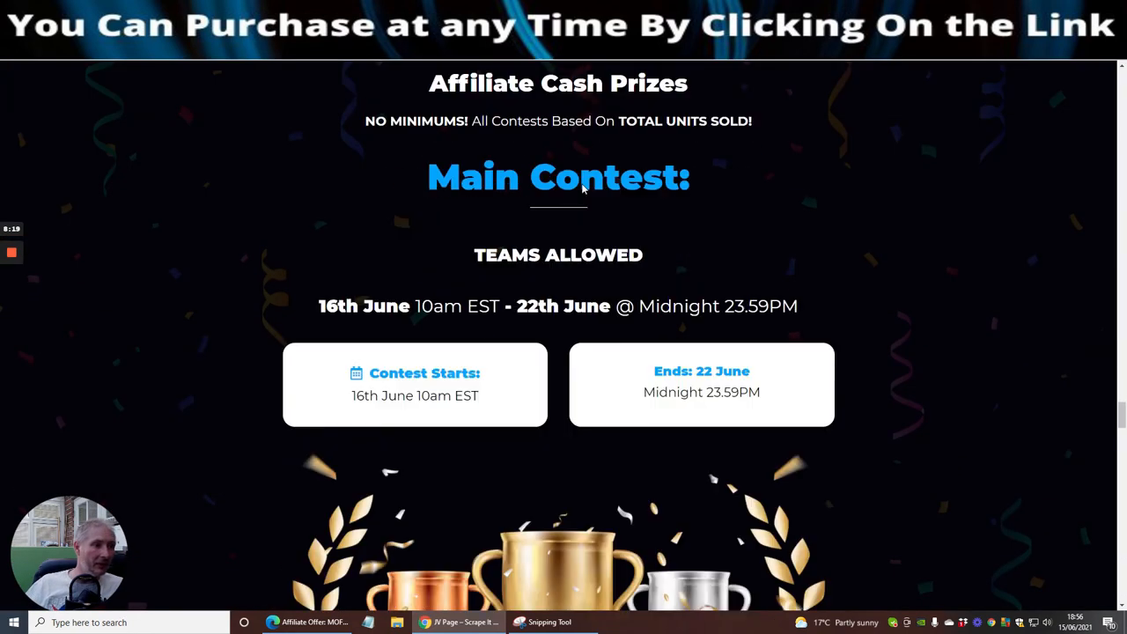
pyautogui.scroll(-3)
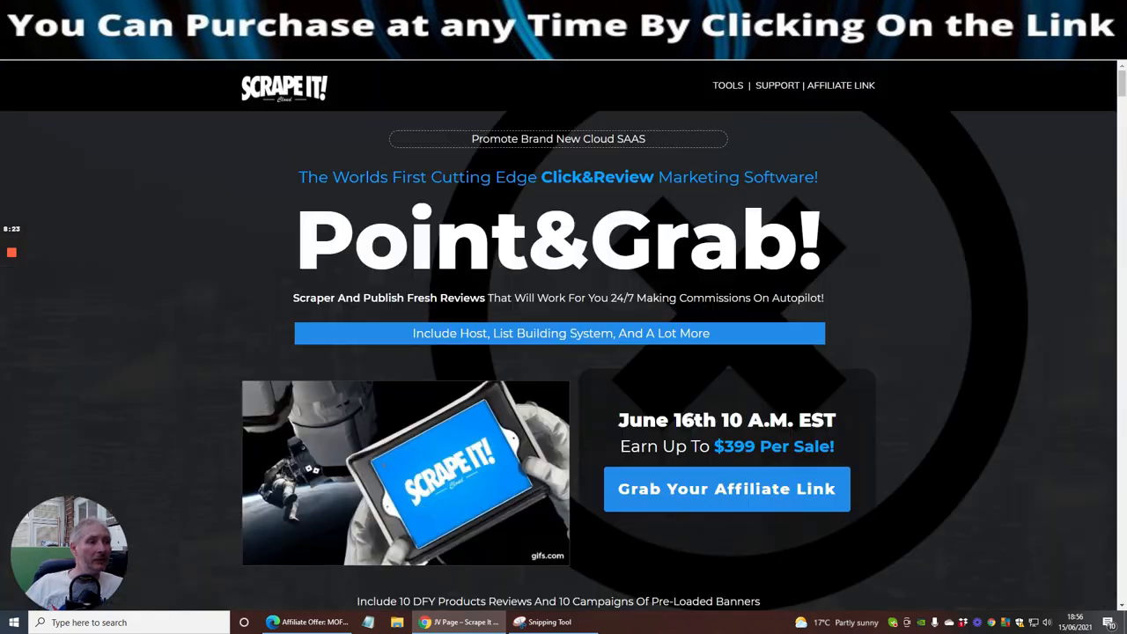
pyautogui.scroll(-3)
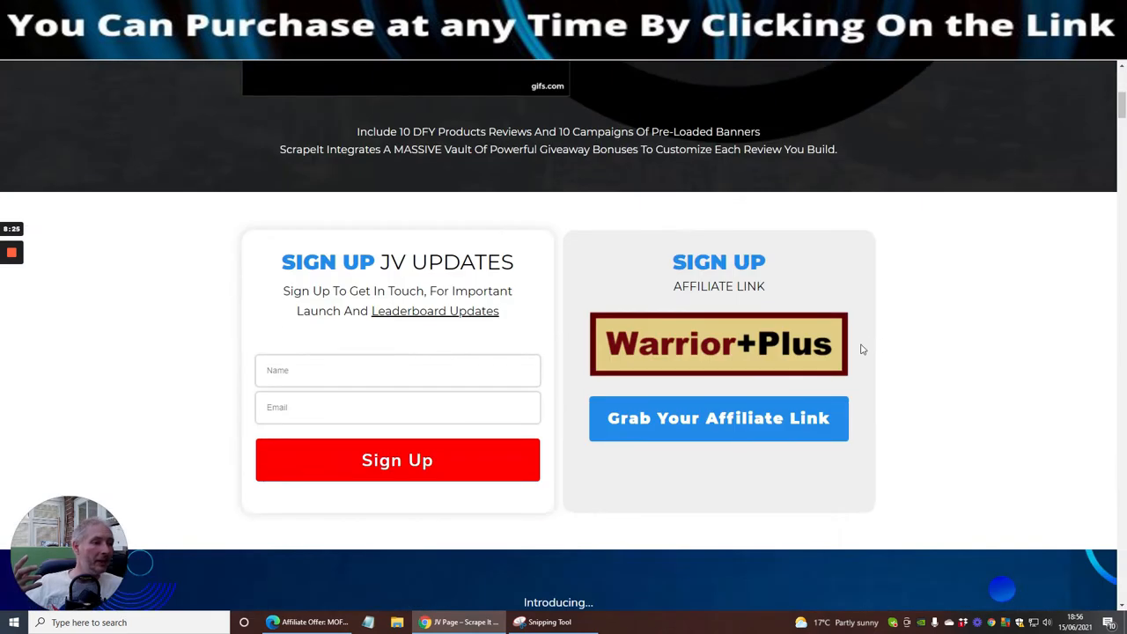
pyautogui.scroll(-3)
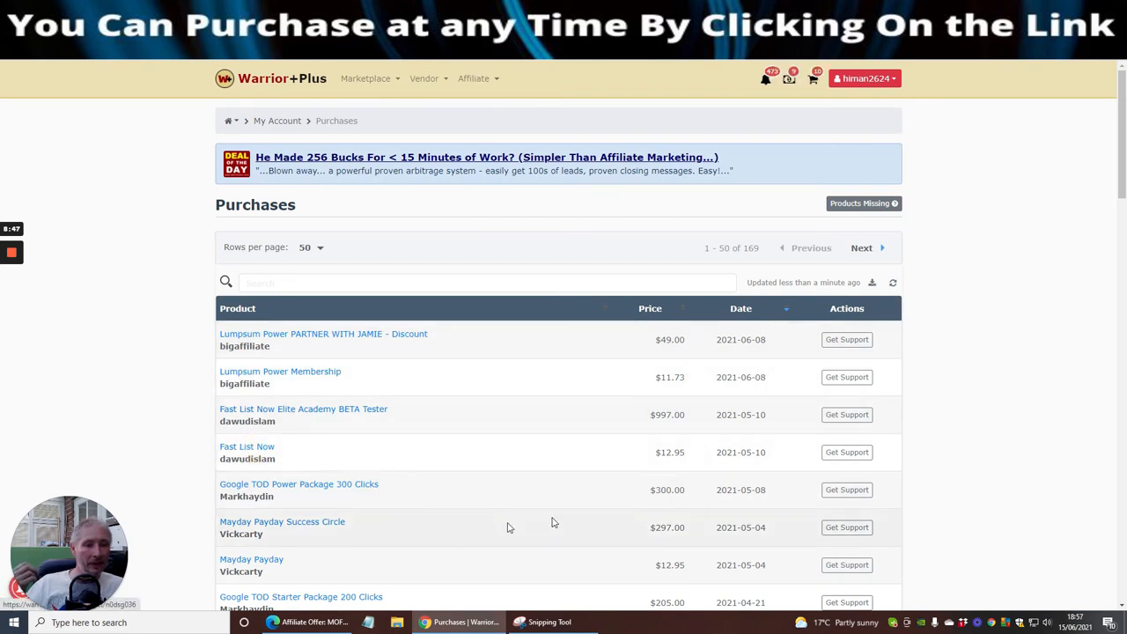
pyautogui.click(247, 447)
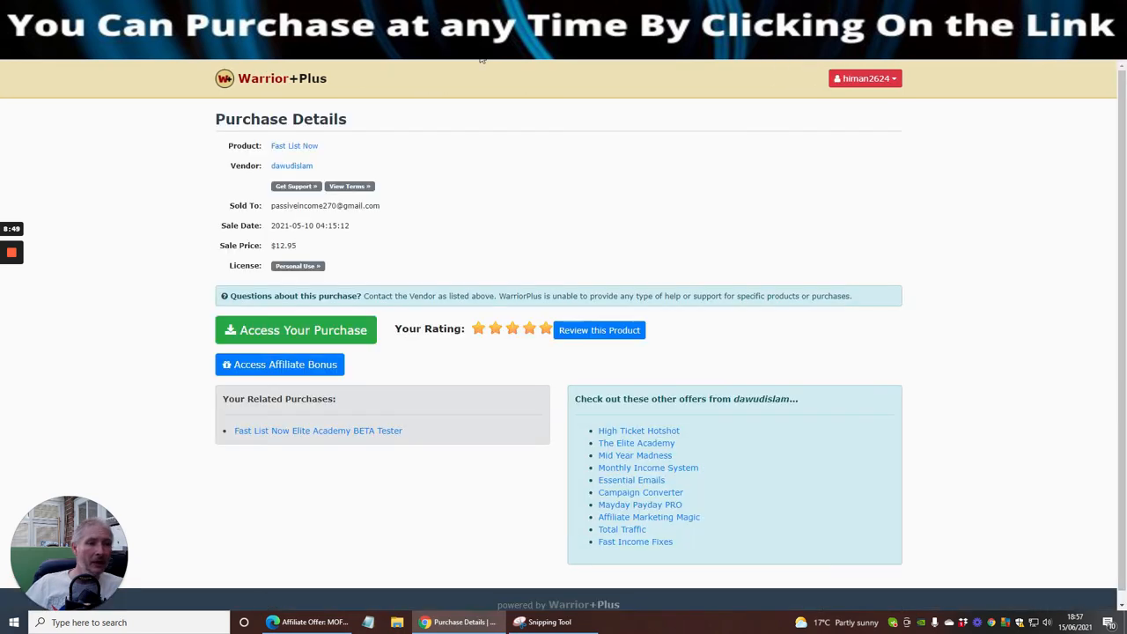
pyautogui.moveTo(295, 331)
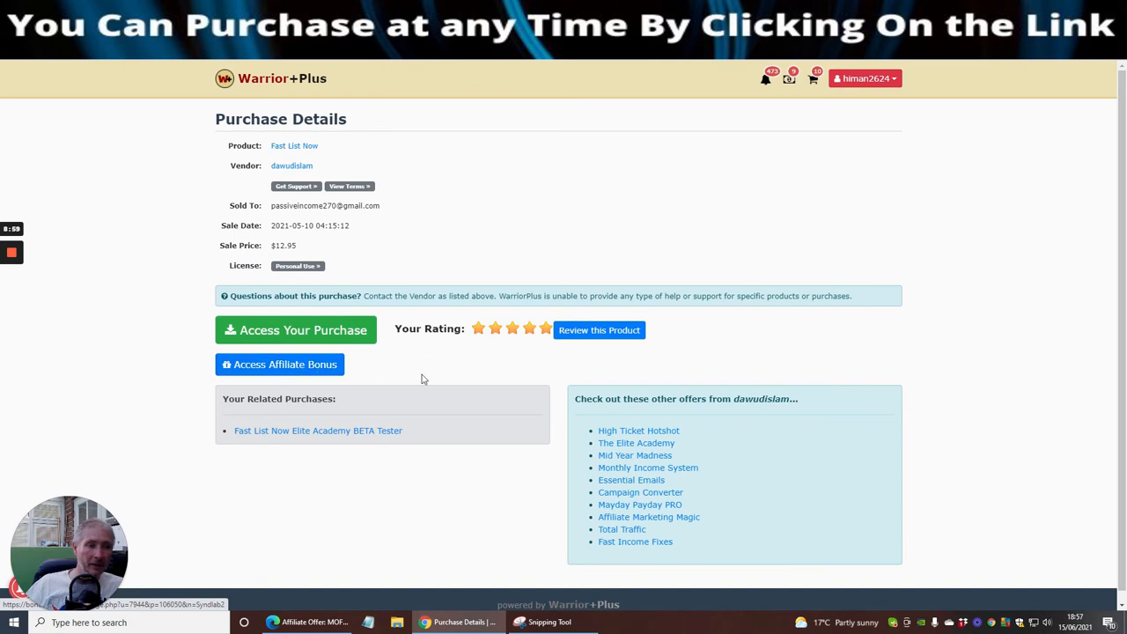
pyautogui.moveTo(389, 354)
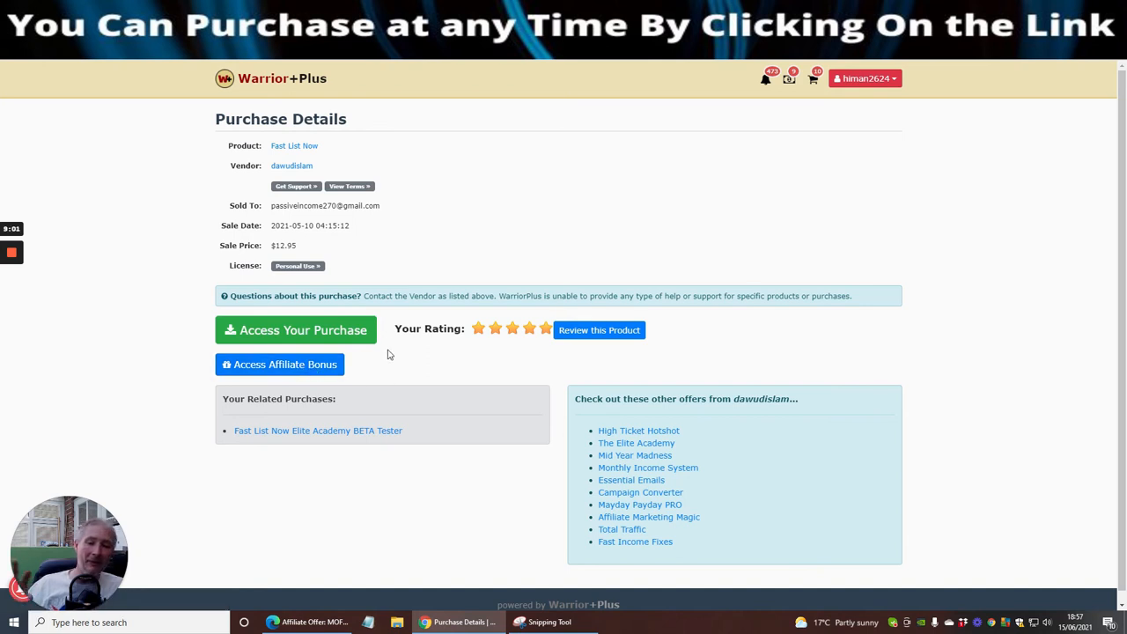
pyautogui.moveTo(389, 369)
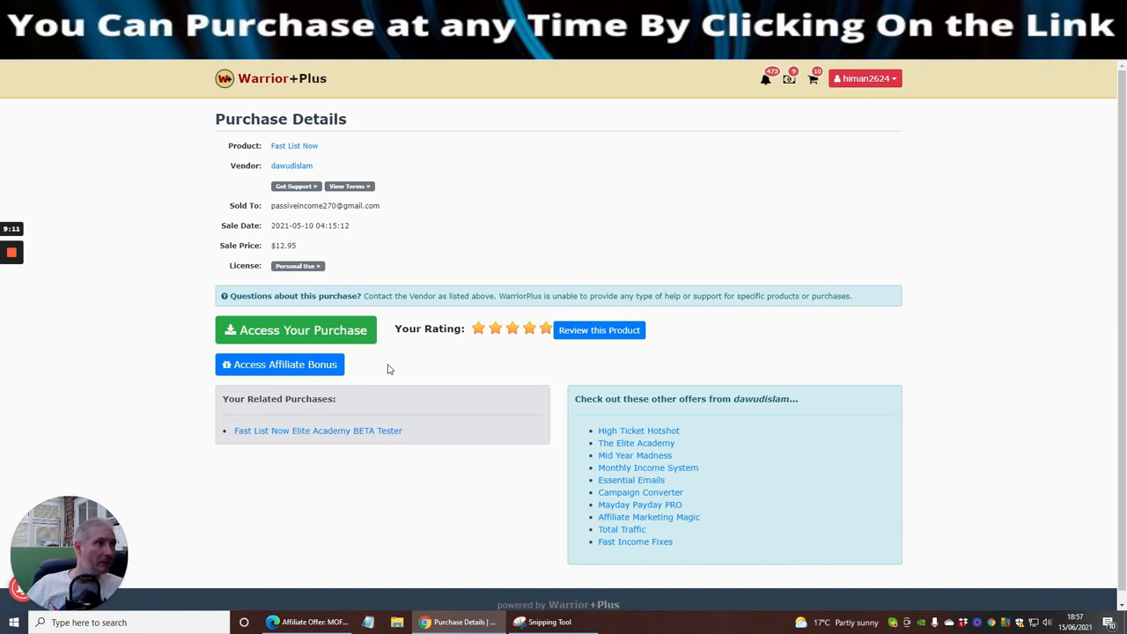
pyautogui.moveTo(396, 358)
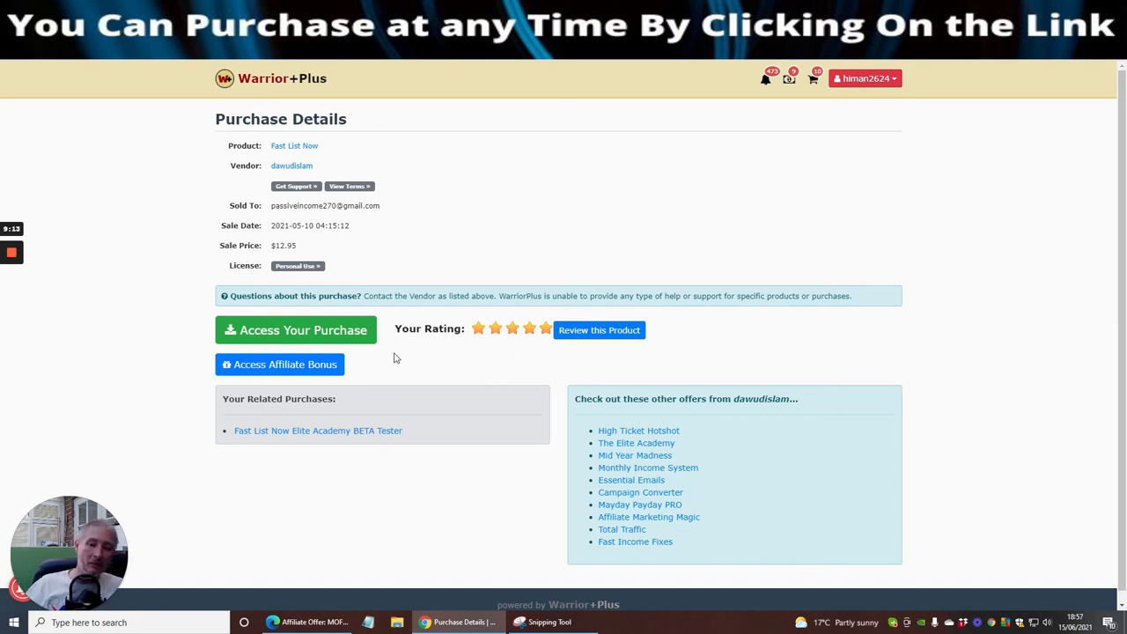
pyautogui.moveTo(423, 380)
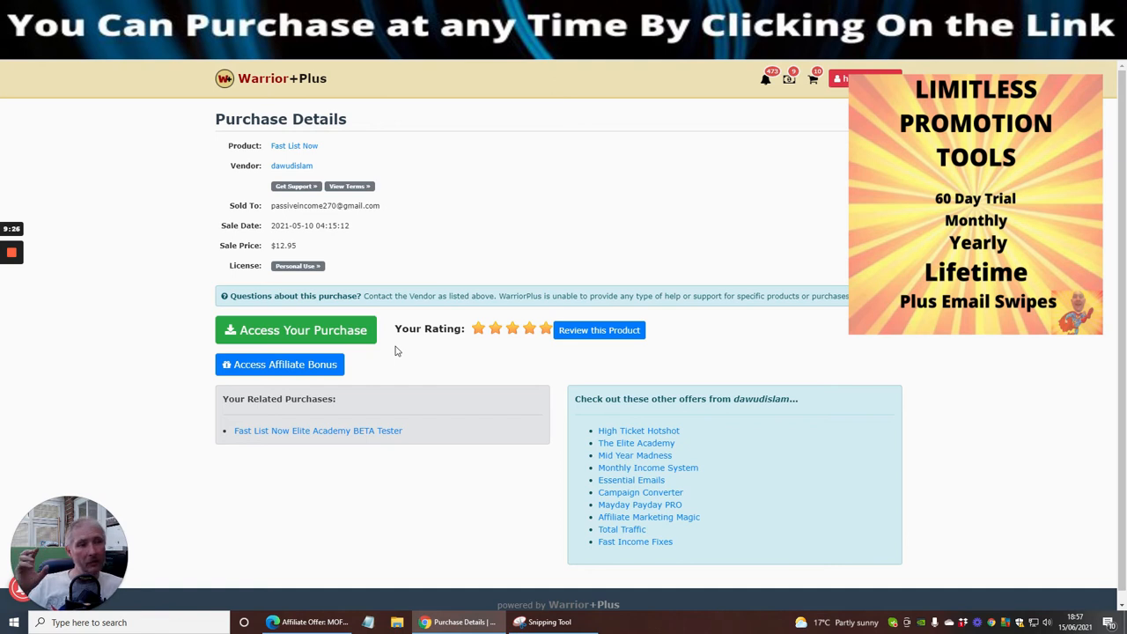
pyautogui.moveTo(431, 367)
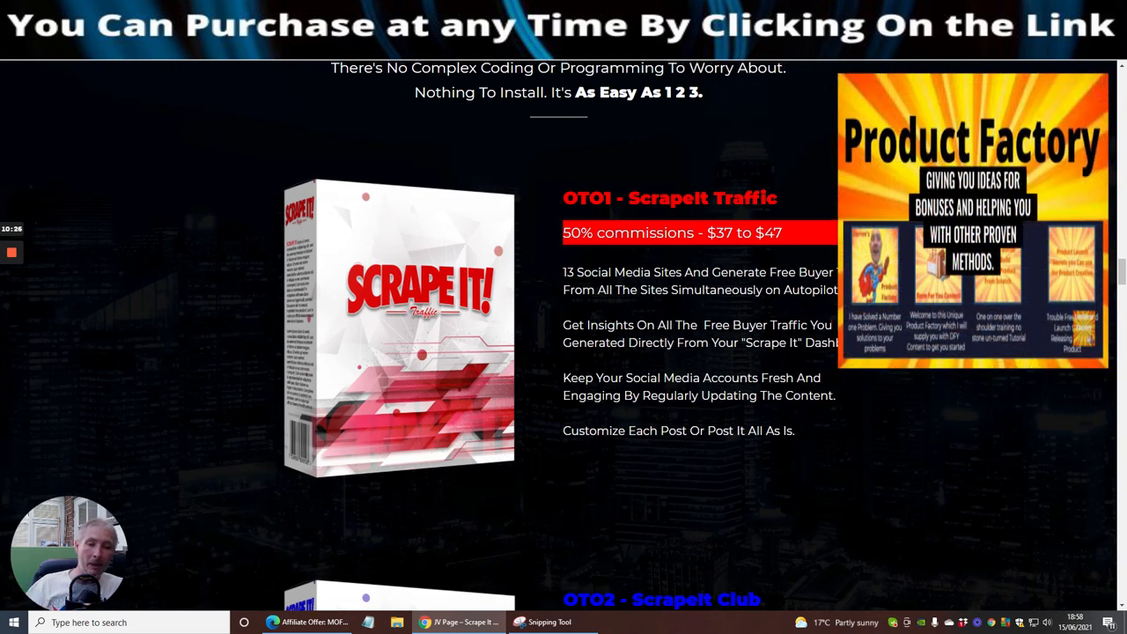
# - Scroll down the JV page to the how-it-works steps and Demo section
pyautogui.scroll(-3)
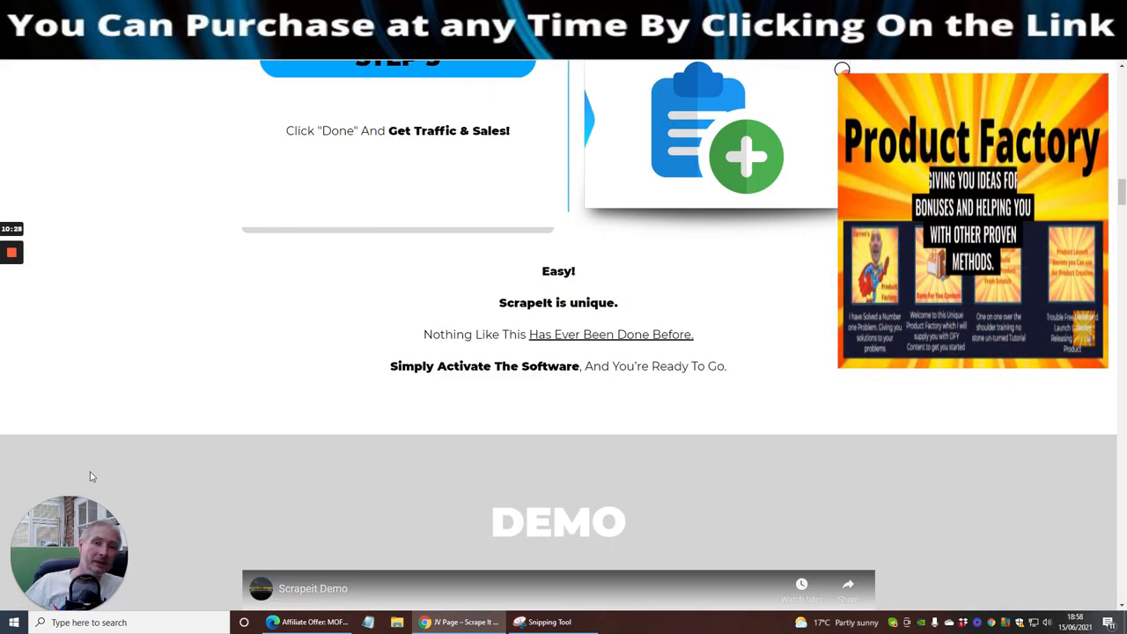